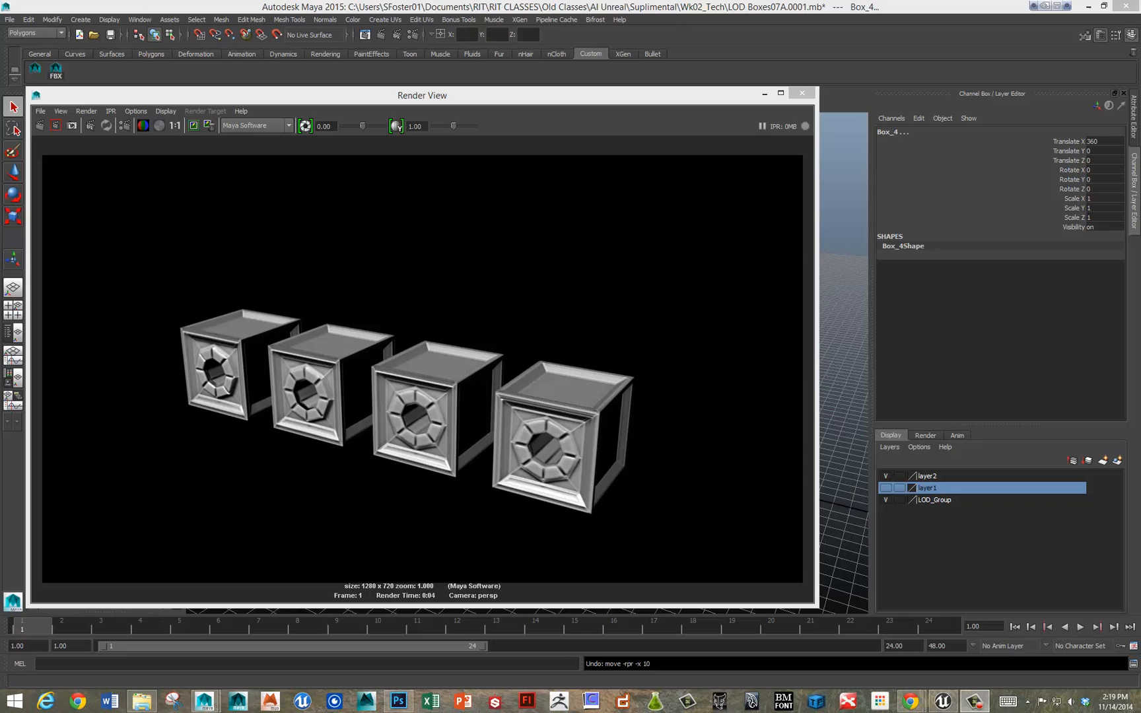
mouse_move(387, 507)
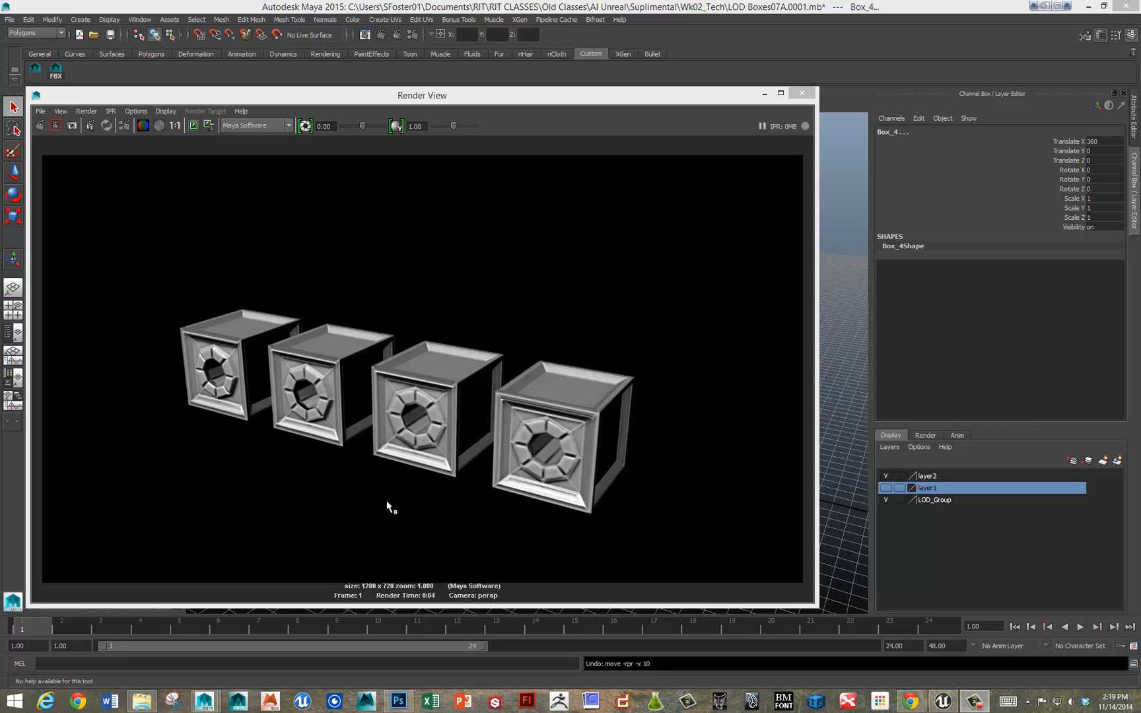
mouse_move(212, 402)
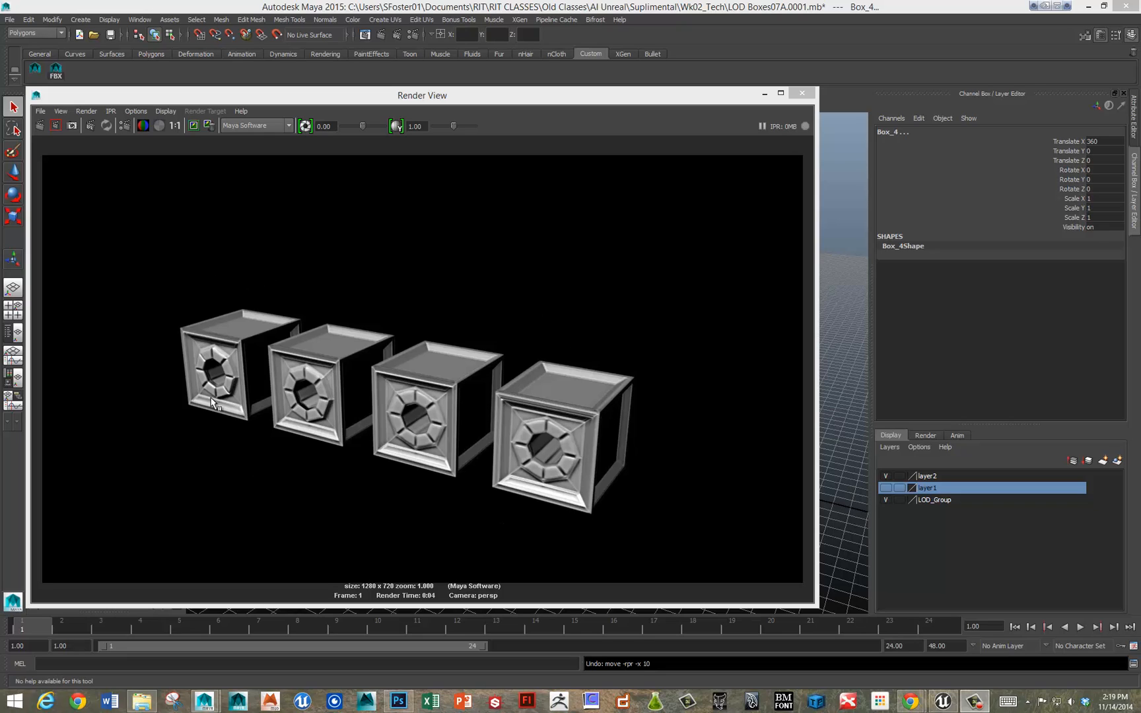
mouse_move(549, 469)
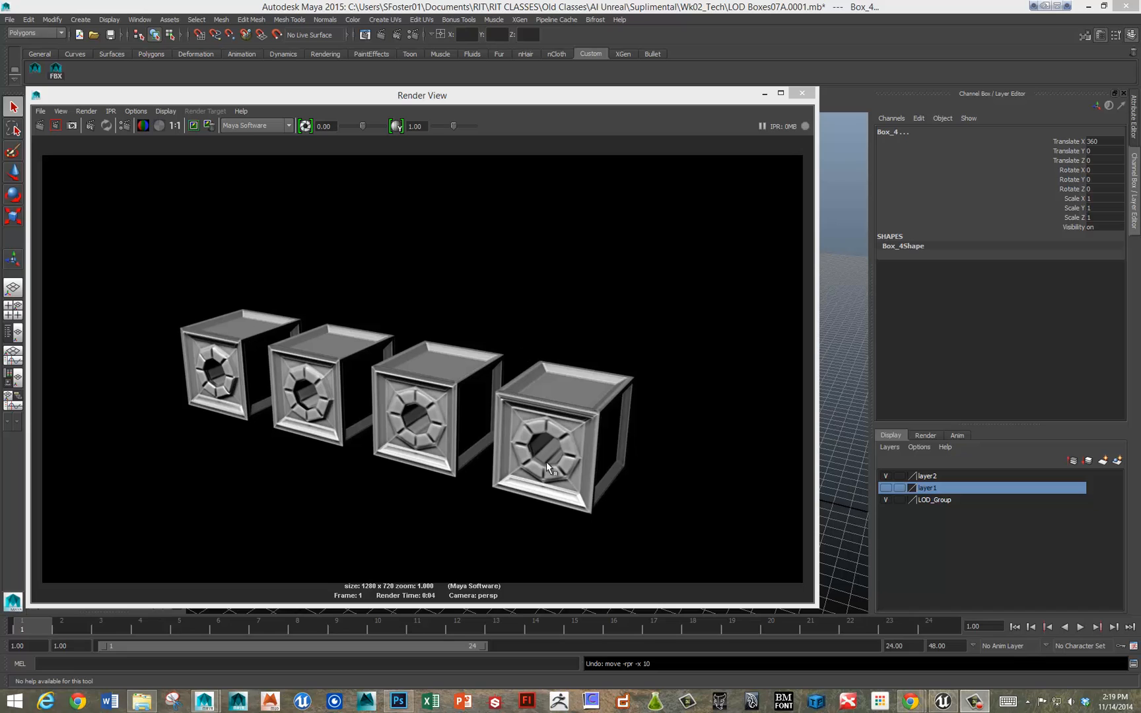
mouse_move(592, 374)
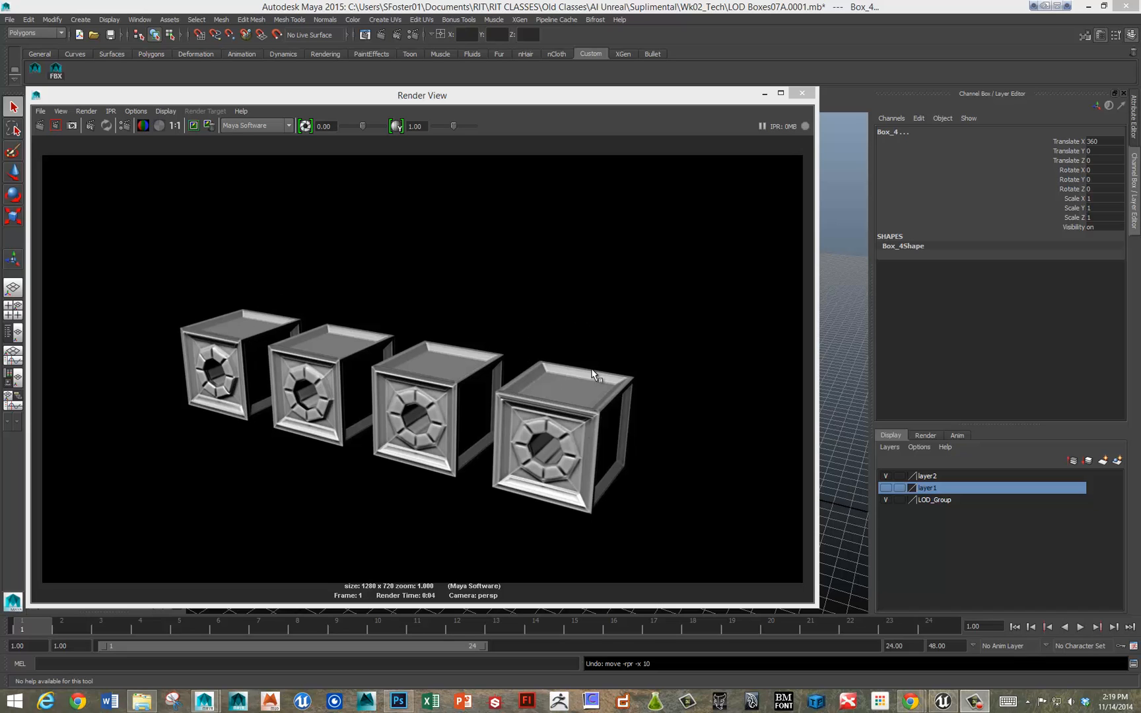
Step: Close the Render View preview of the four LOD boxes, returning to the perspective viewport
click(801, 92)
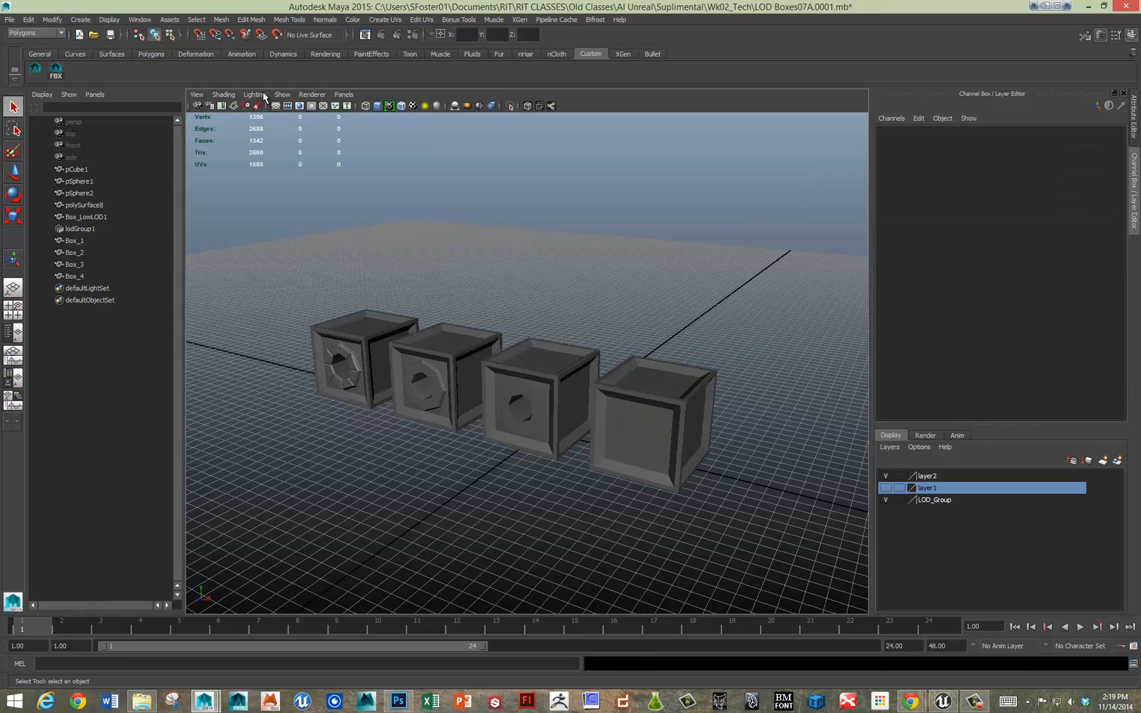
click(109, 19)
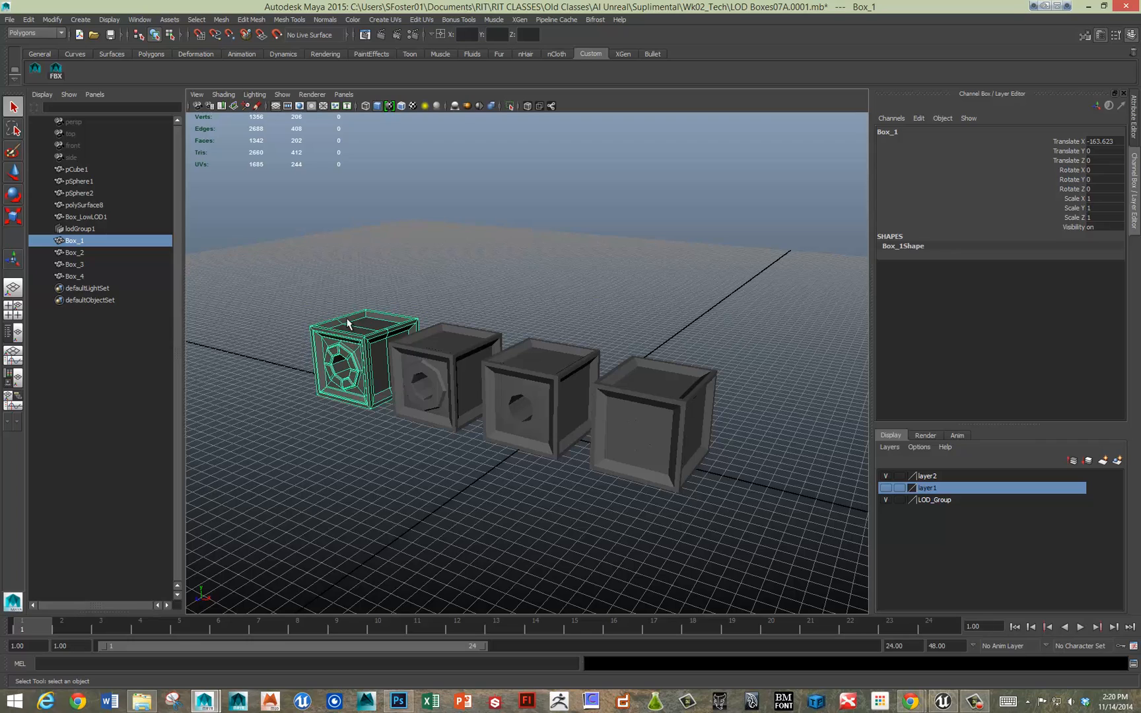
mouse_move(351, 336)
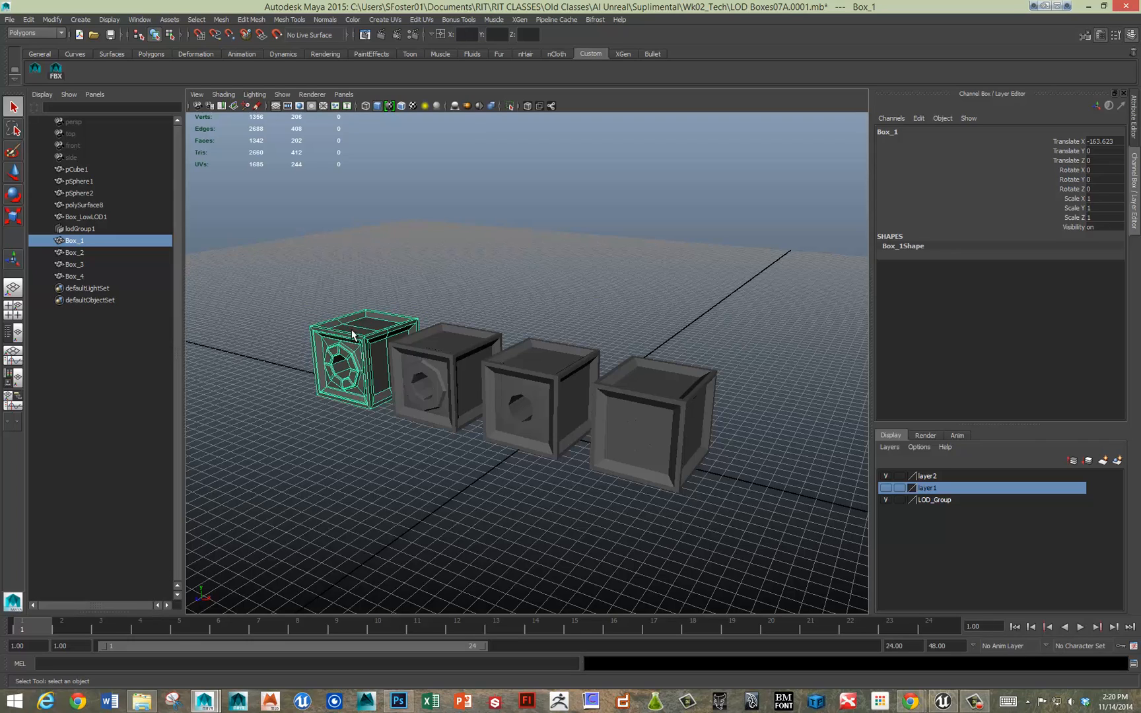
mouse_move(571, 414)
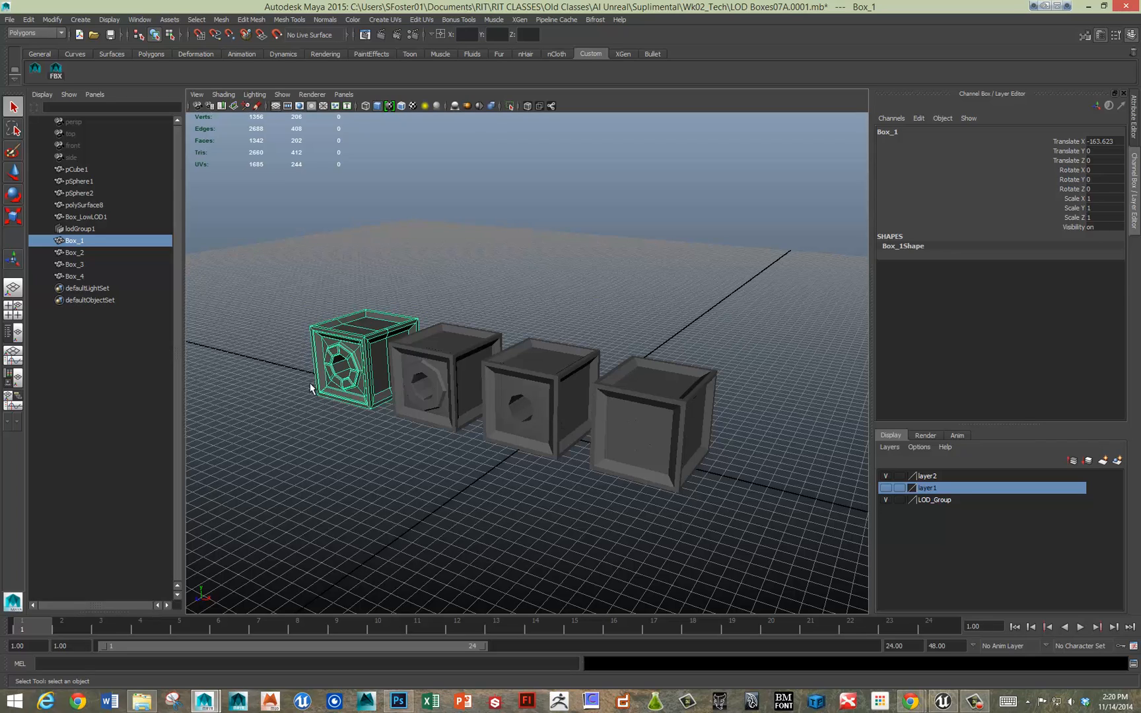
mouse_move(343, 355)
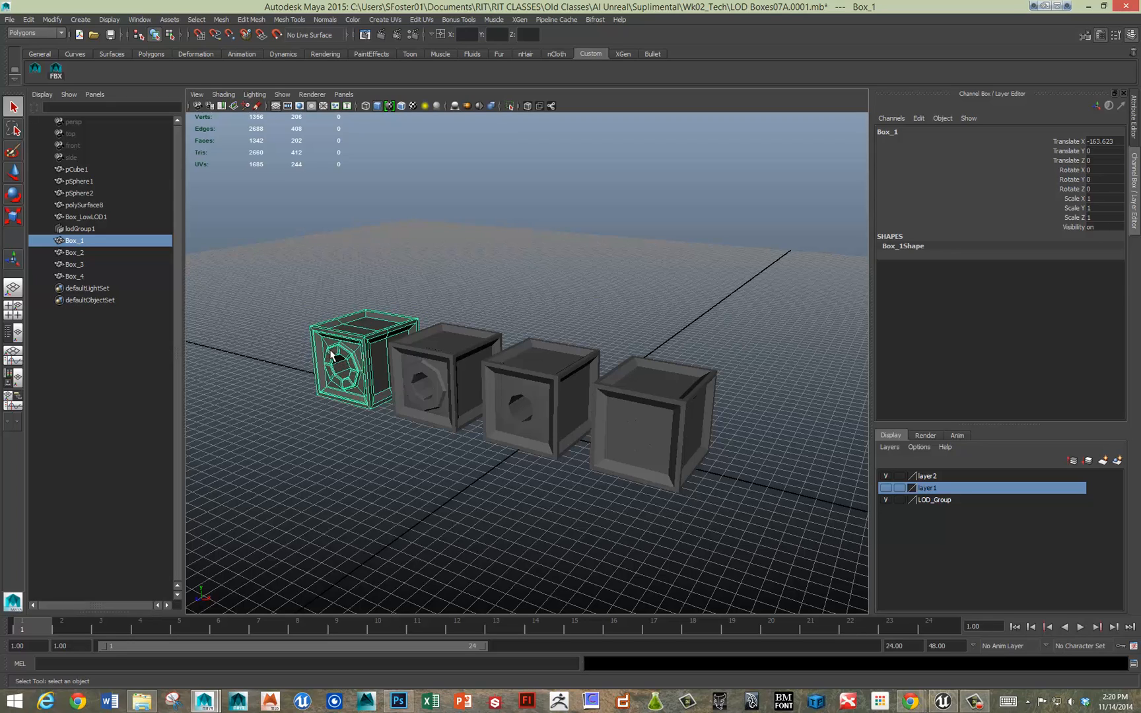
mouse_move(484, 349)
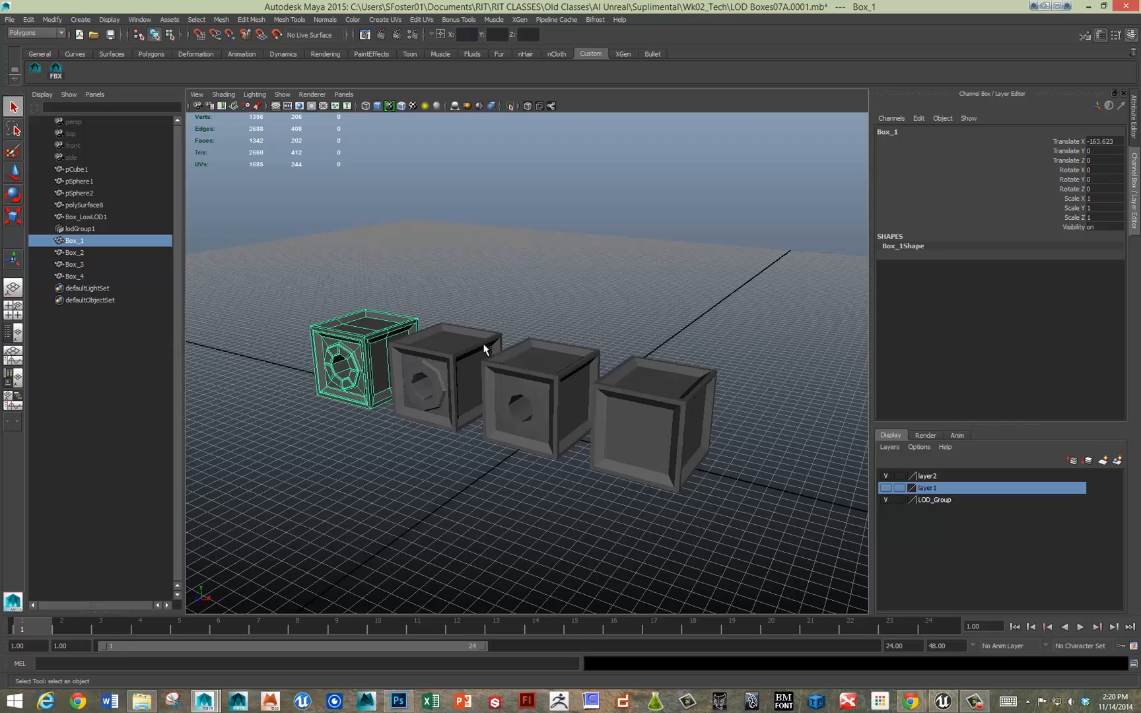
mouse_move(639, 442)
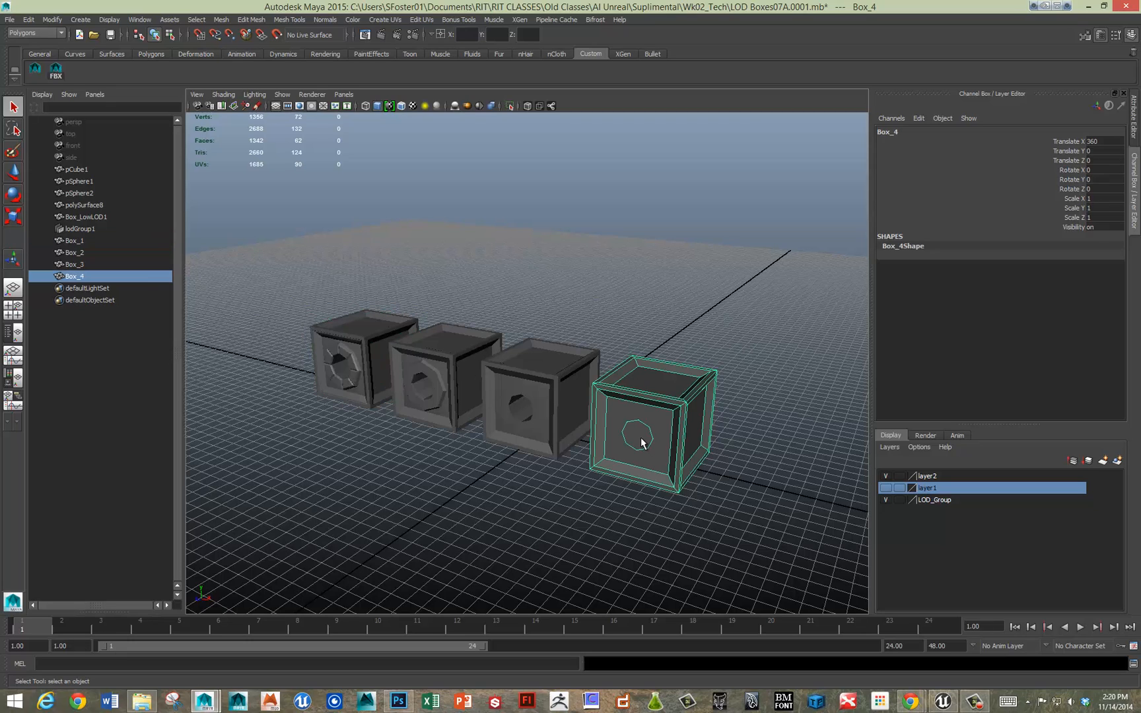
key(4)
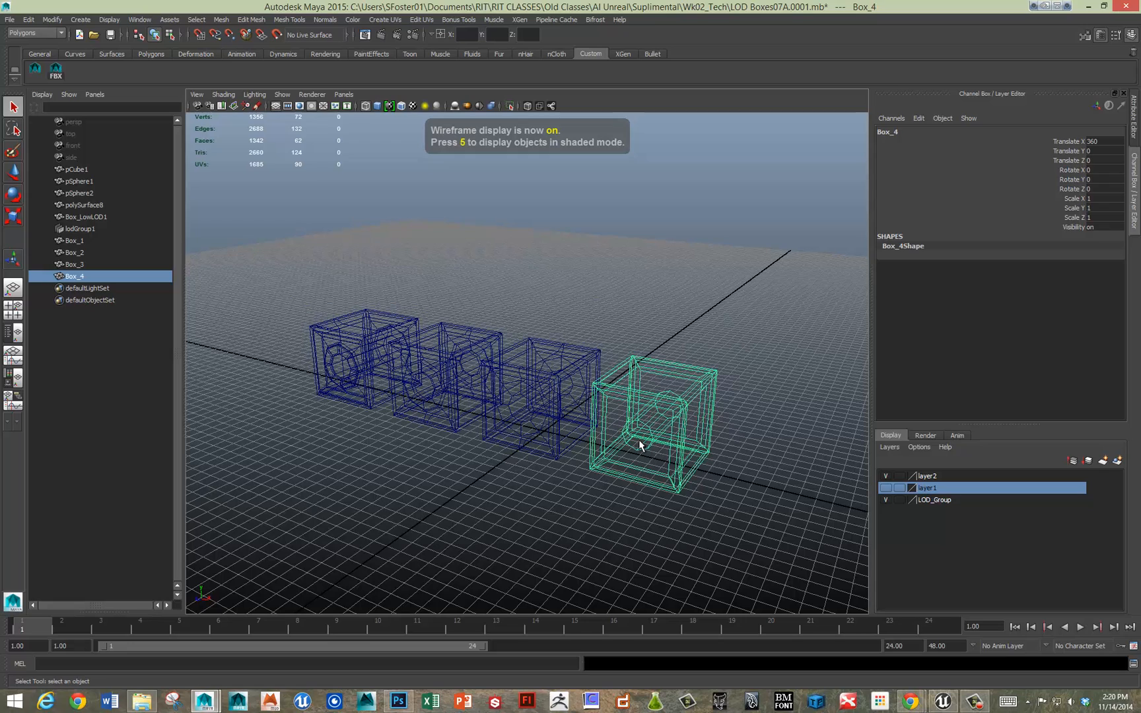
key(5)
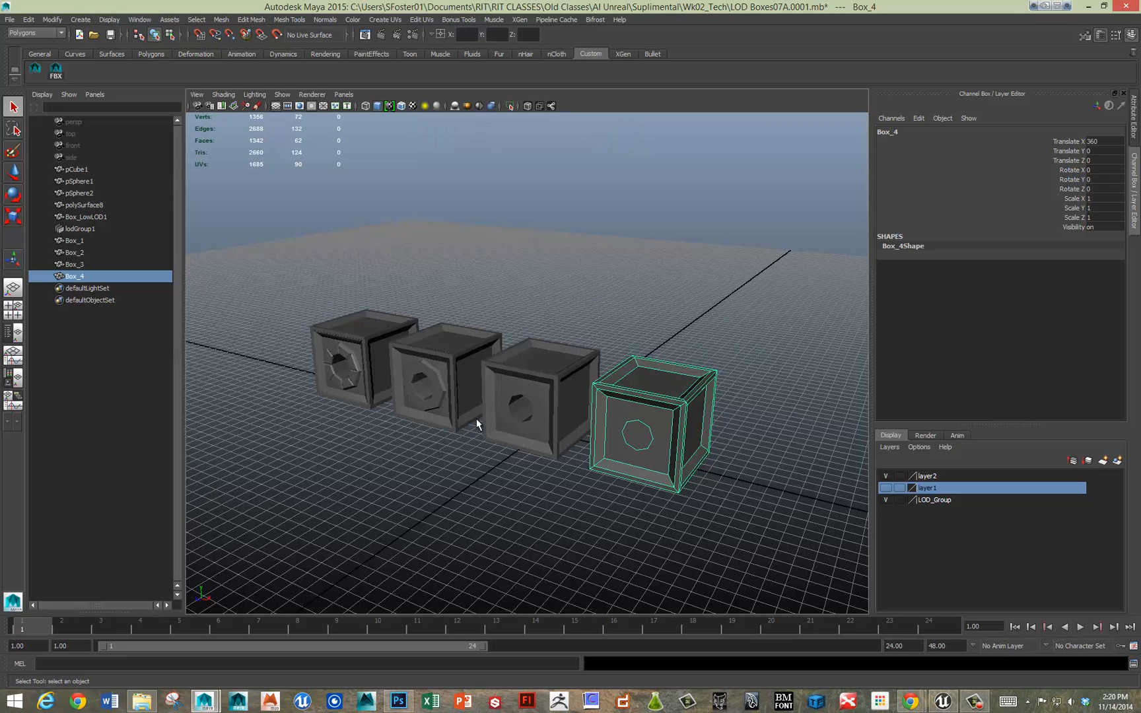
mouse_move(389, 384)
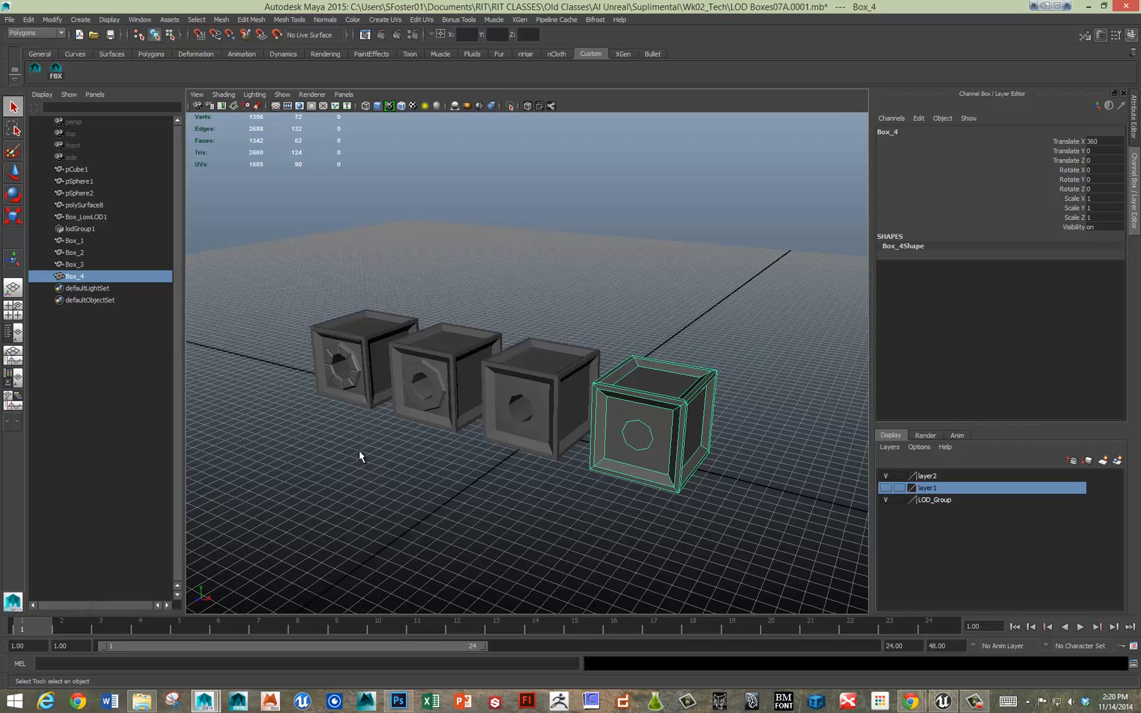
mouse_move(223, 385)
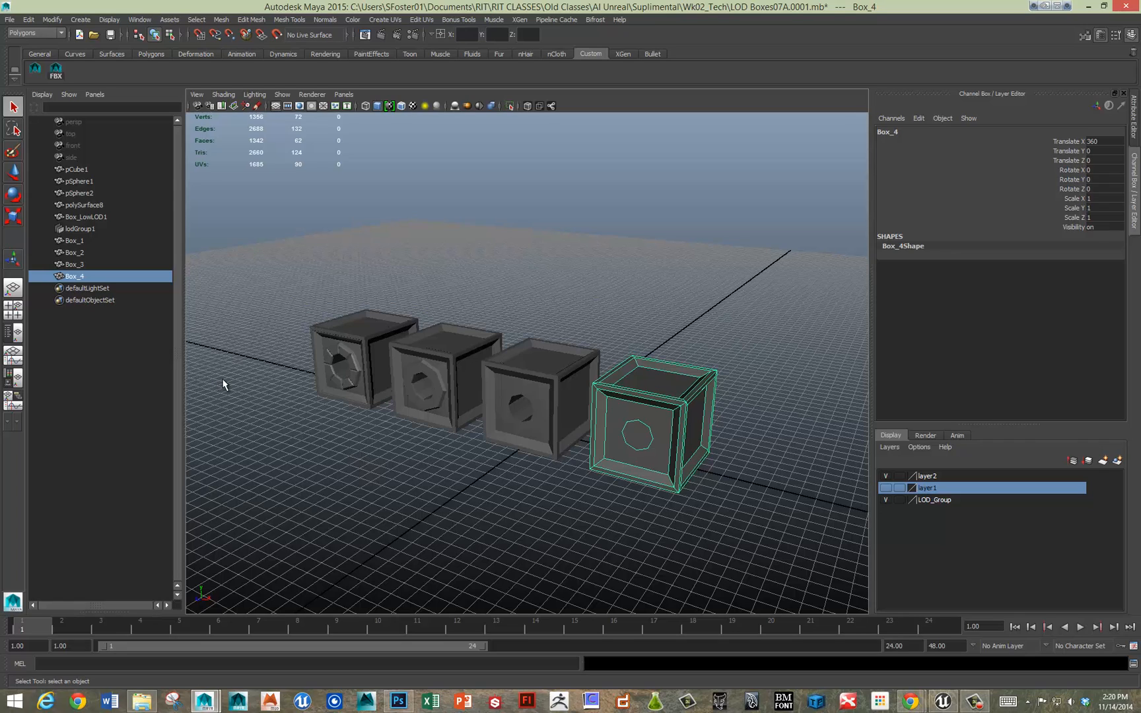
click(75, 240)
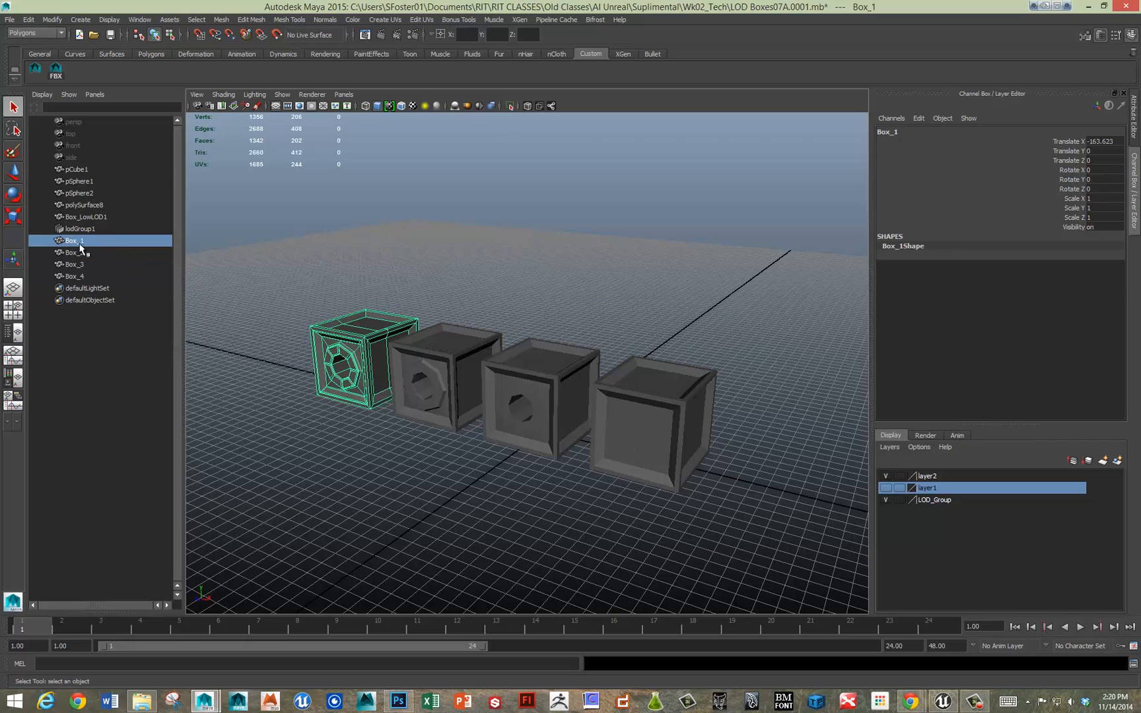
mouse_move(101, 262)
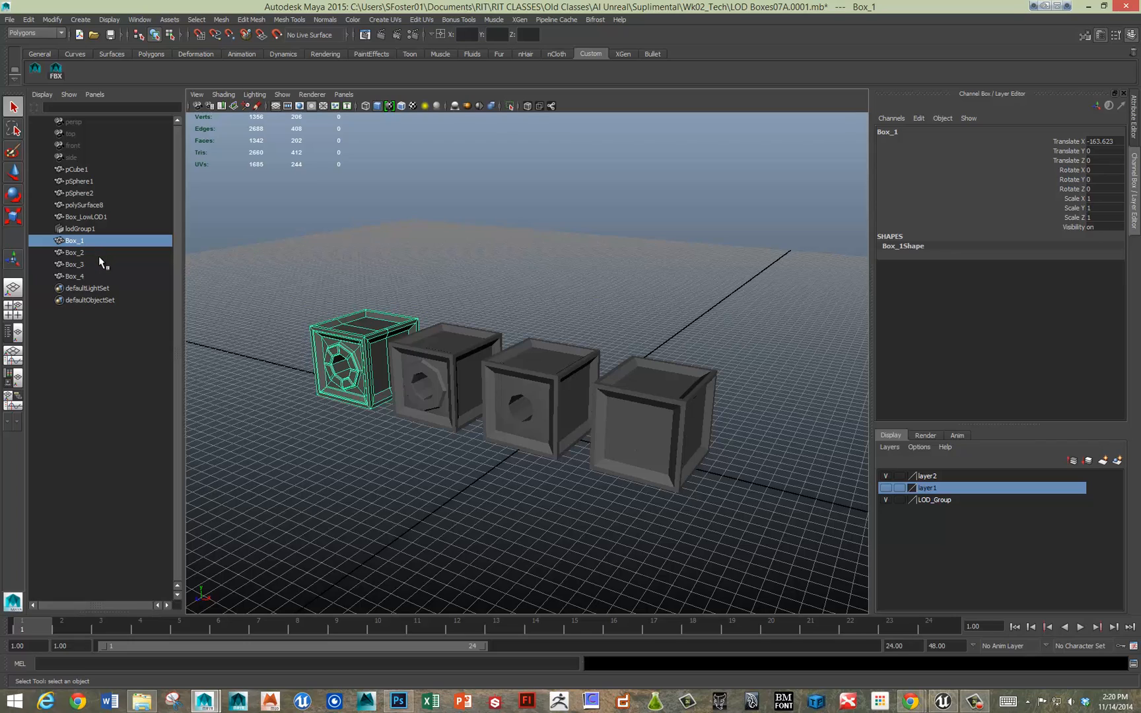
mouse_move(87, 260)
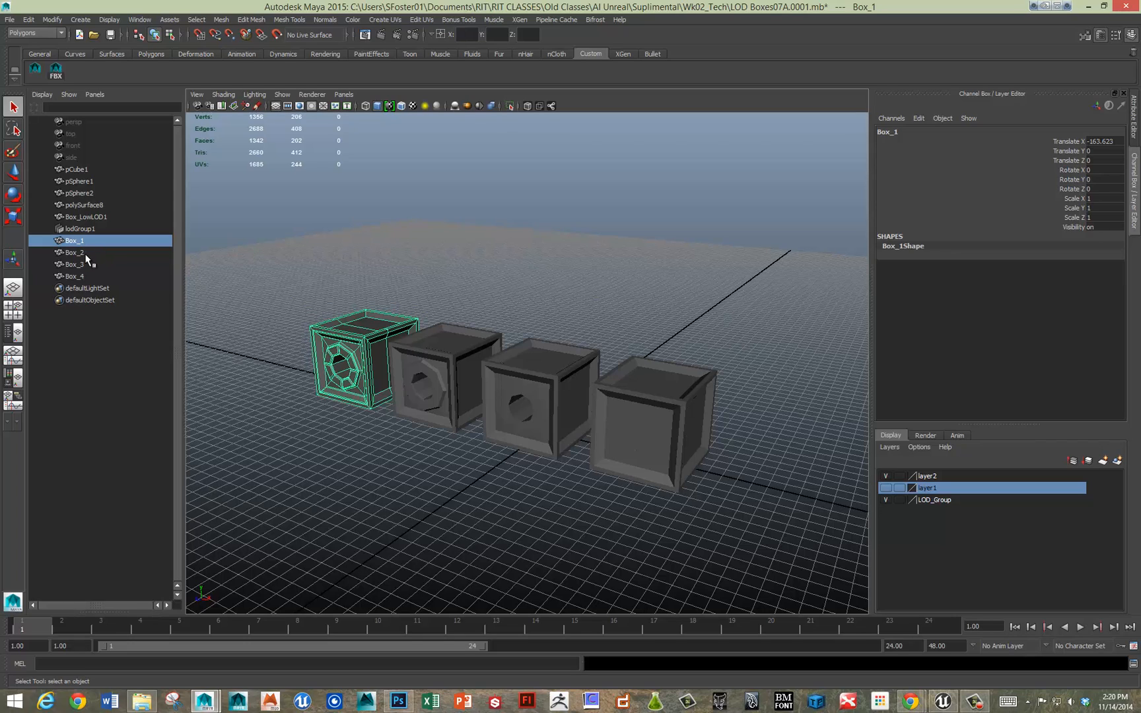
mouse_move(388, 362)
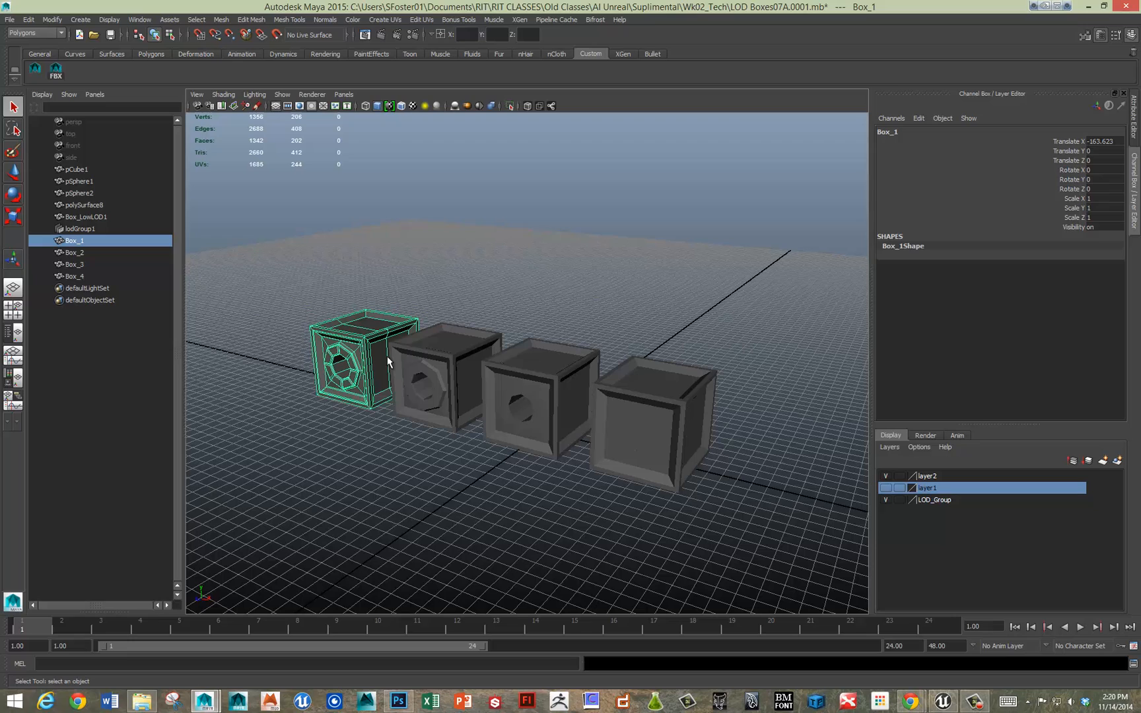
click(73, 264)
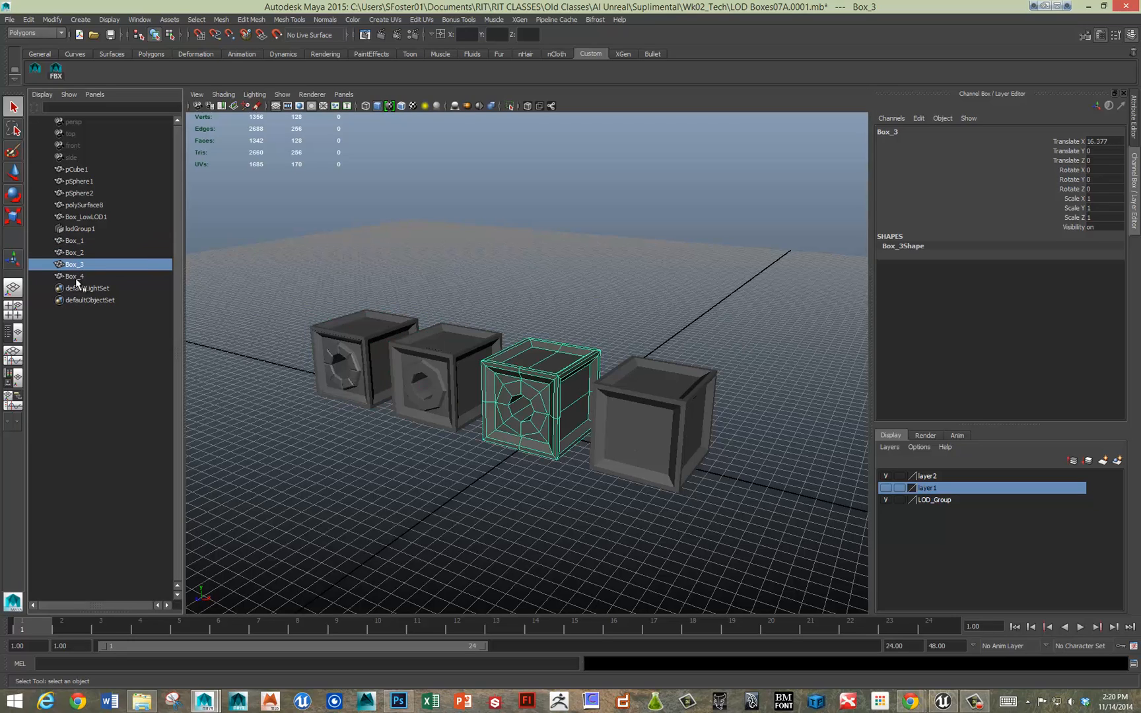
click(74, 276)
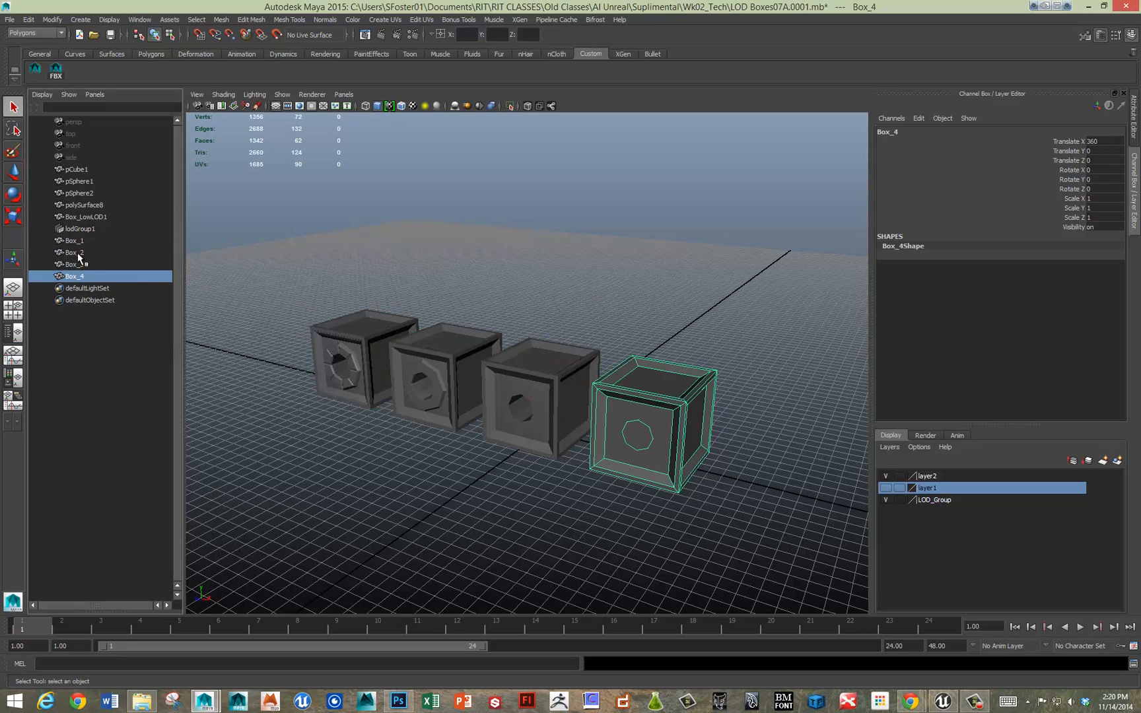
click(74, 241)
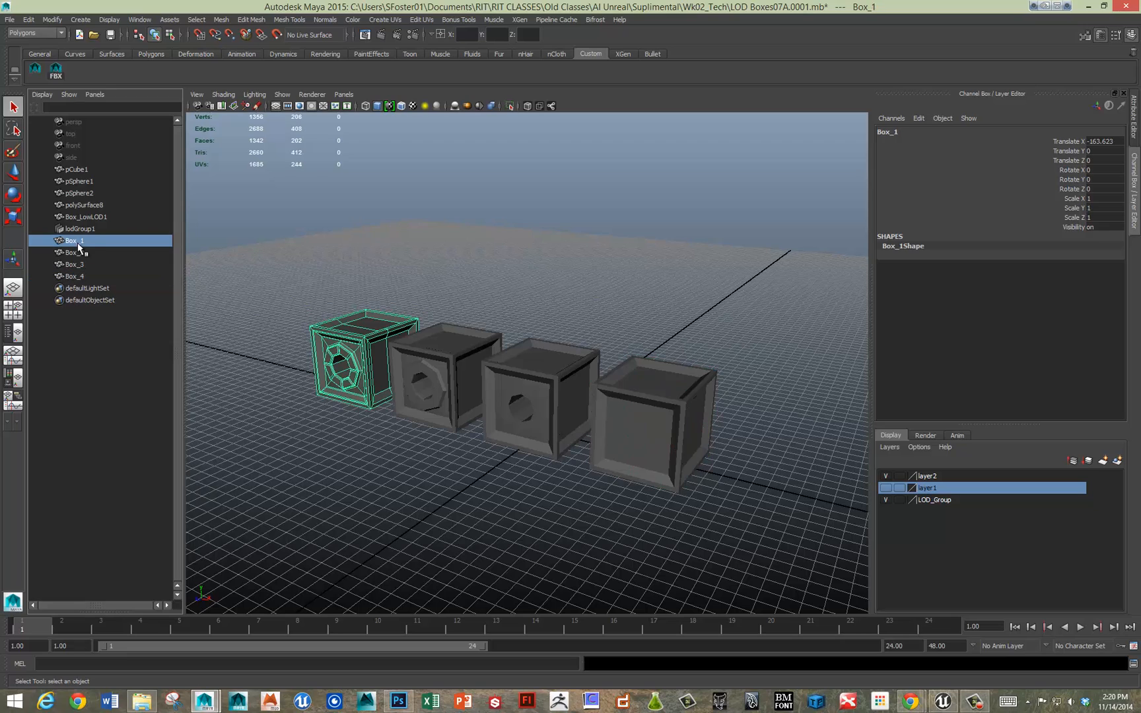
click(74, 252)
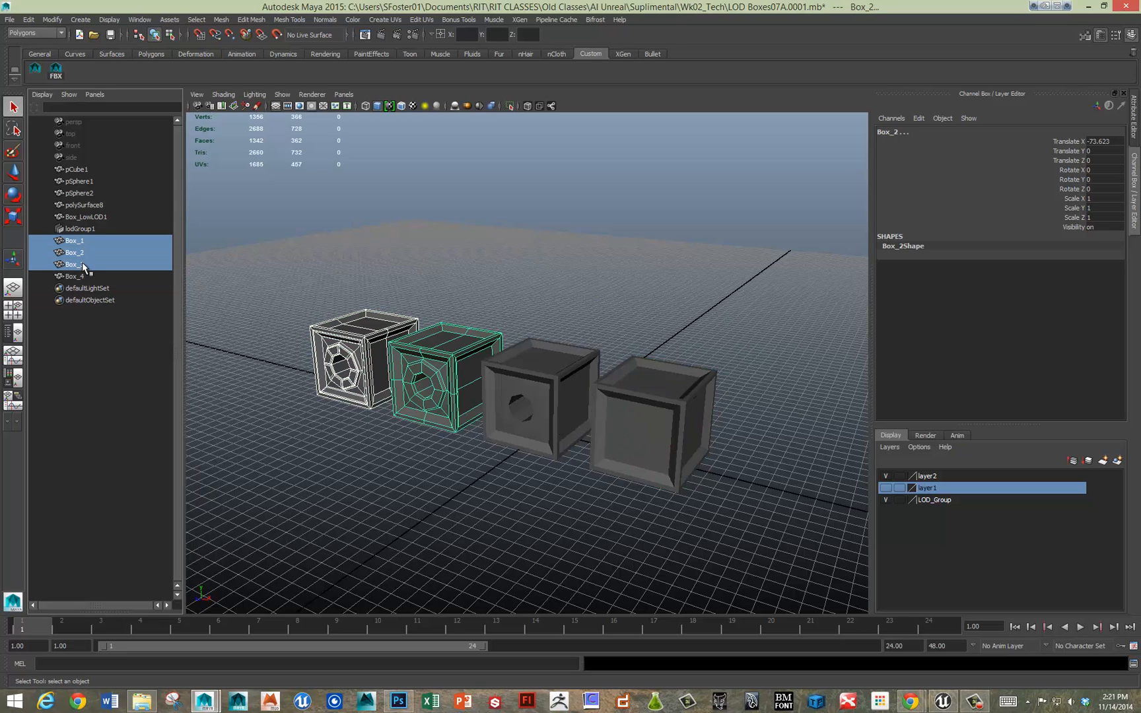
Step: Select Box_1 through Box_4 and move the stacked boxes up onto the grid
click(73, 276)
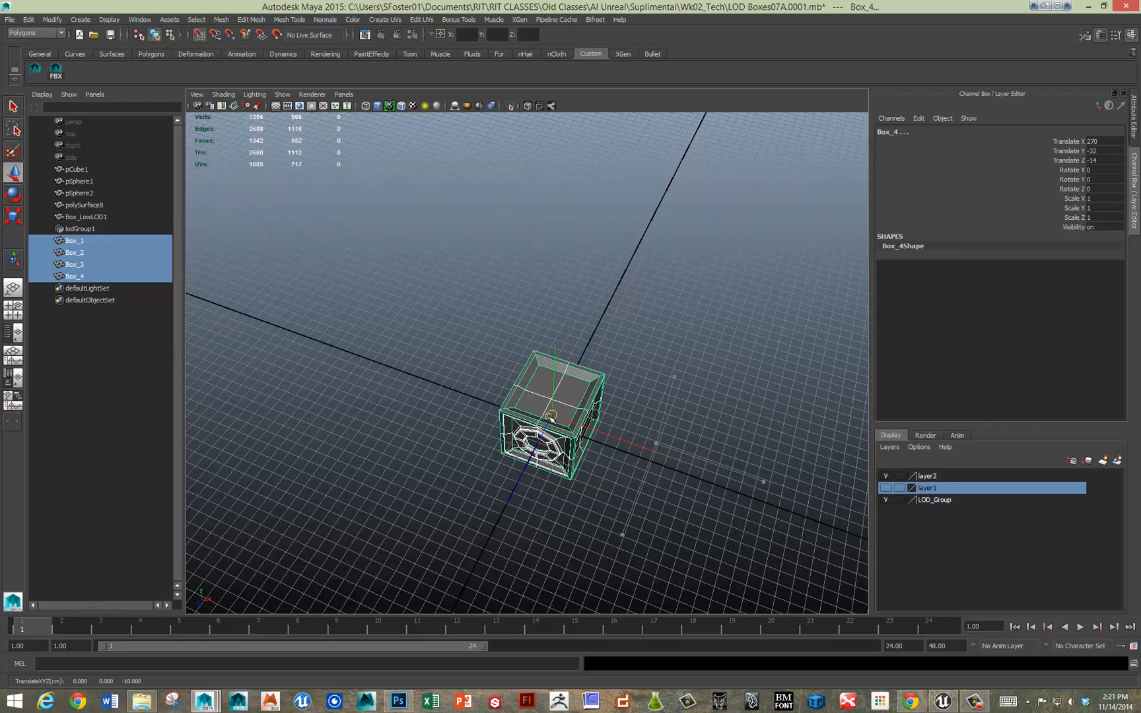
drag(546, 400, 473, 364)
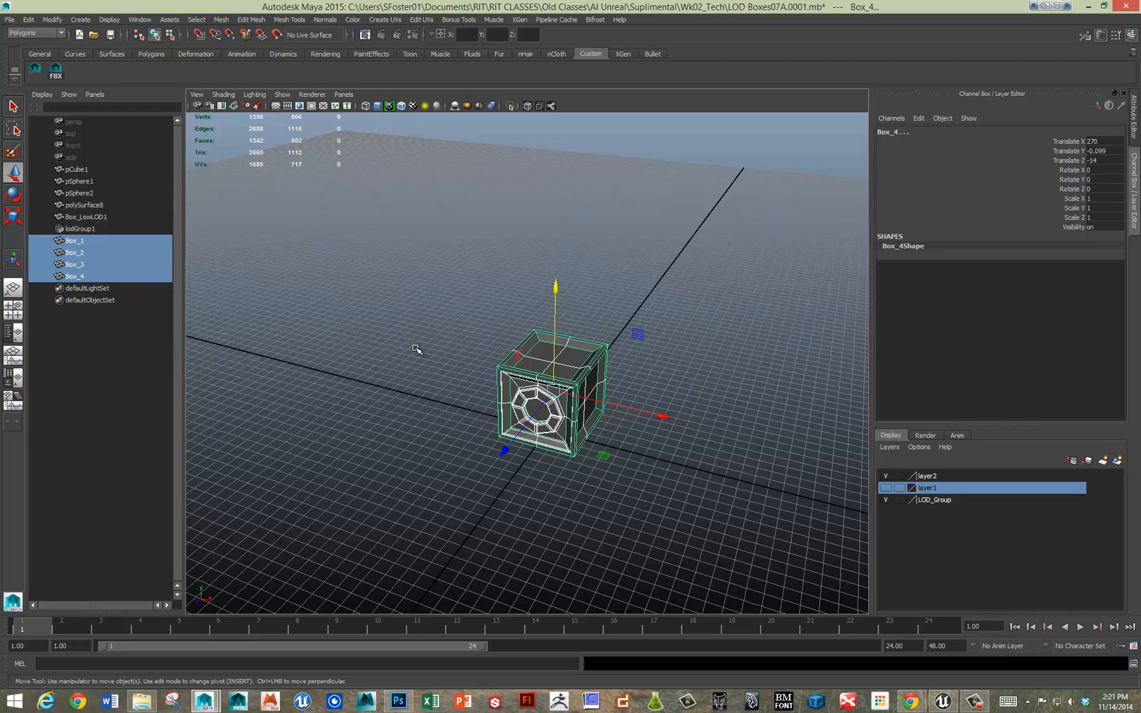
Step: Group the selected boxes with Edit > Level of Detail > Group, creating lodGroup2
click(28, 20)
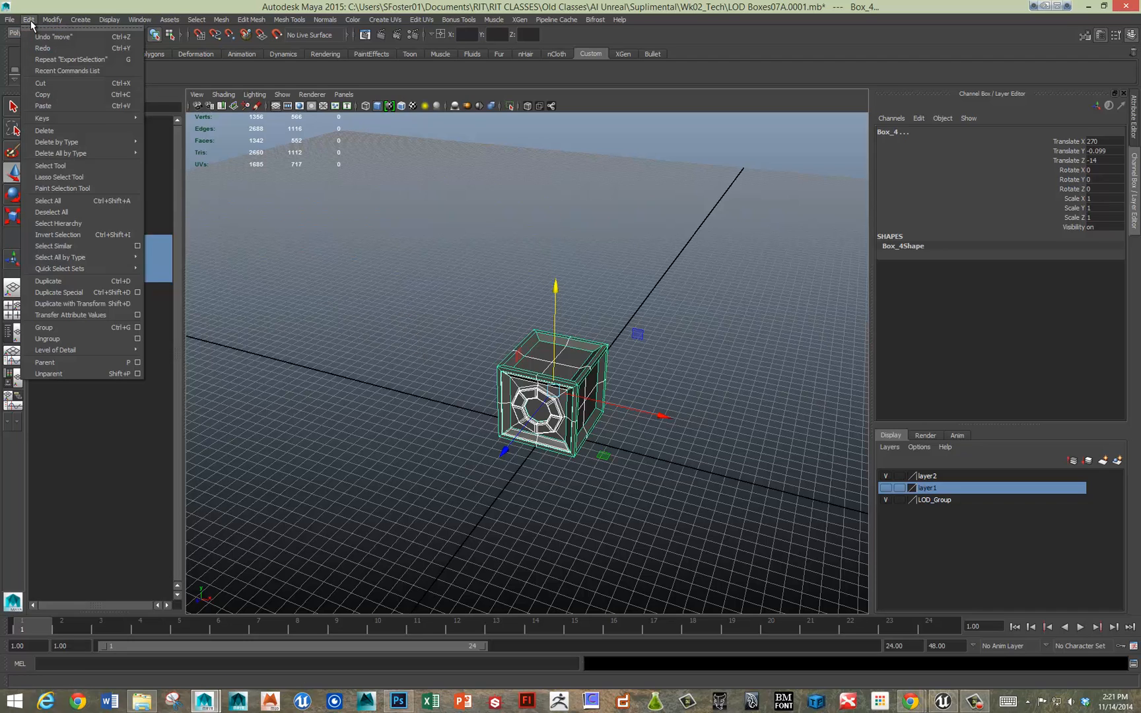
mouse_move(55, 350)
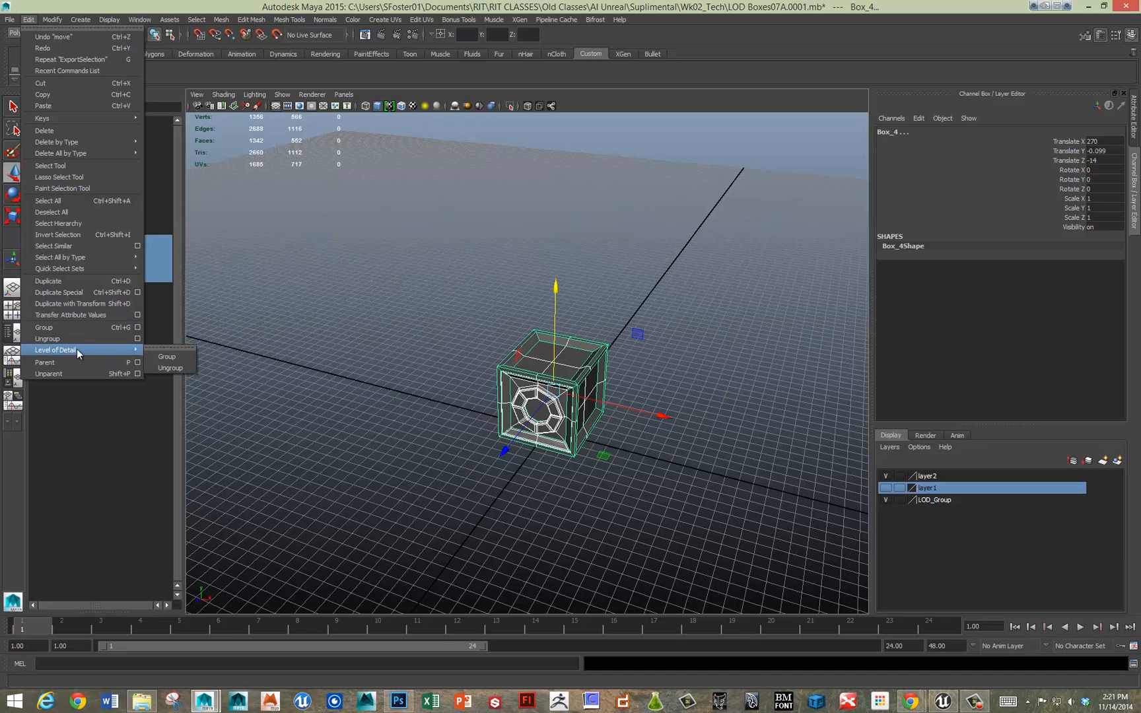
mouse_move(166, 357)
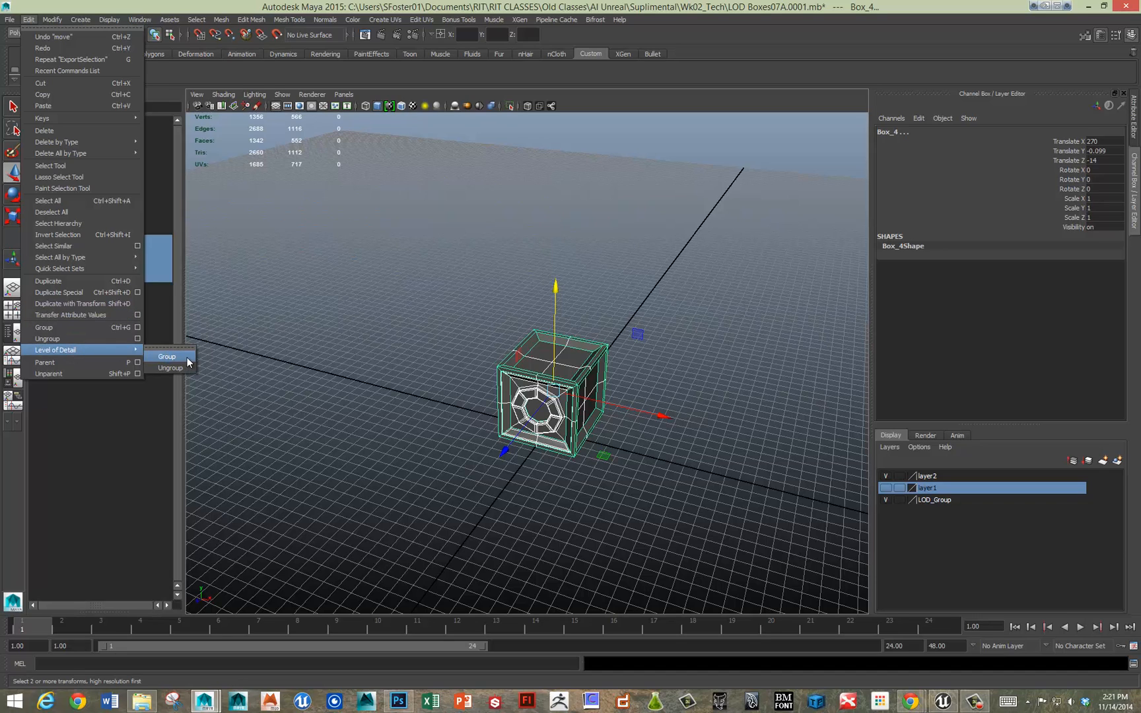
click(166, 357)
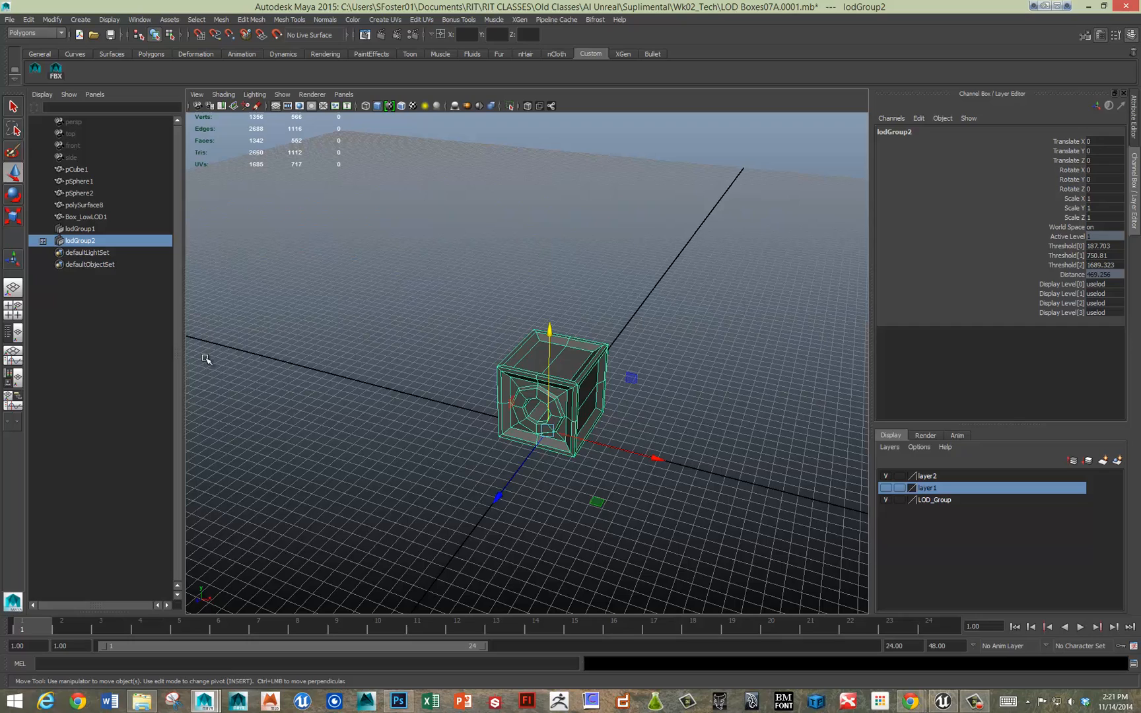
mouse_move(451, 408)
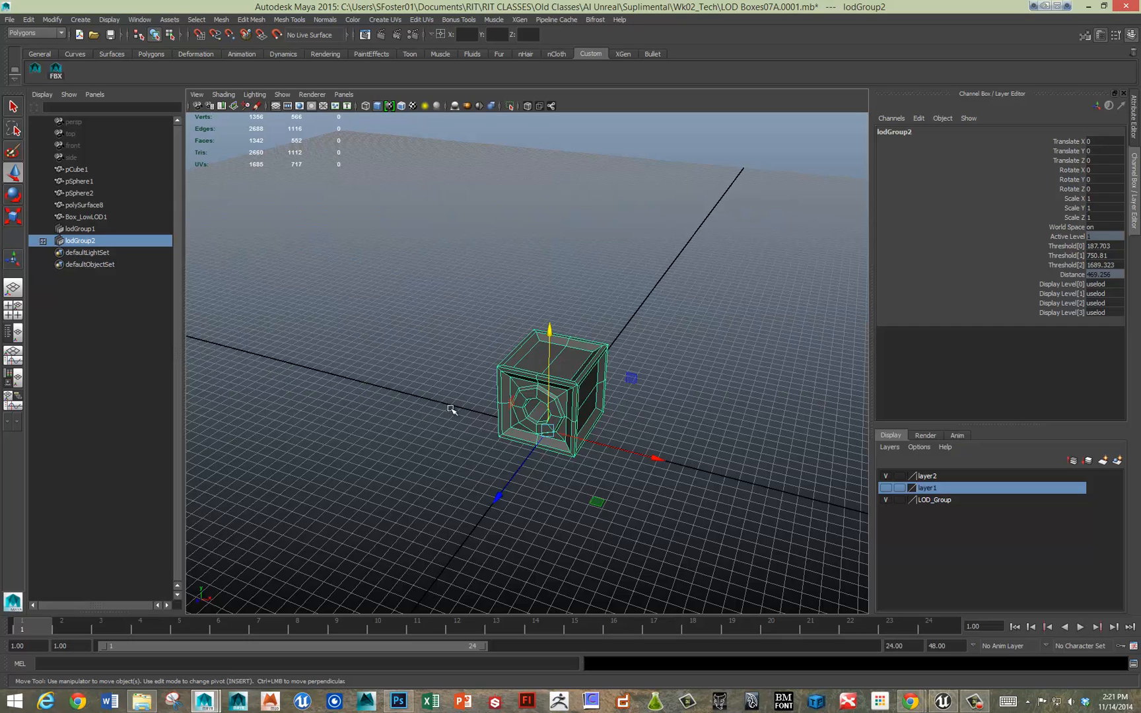
mouse_move(1073, 248)
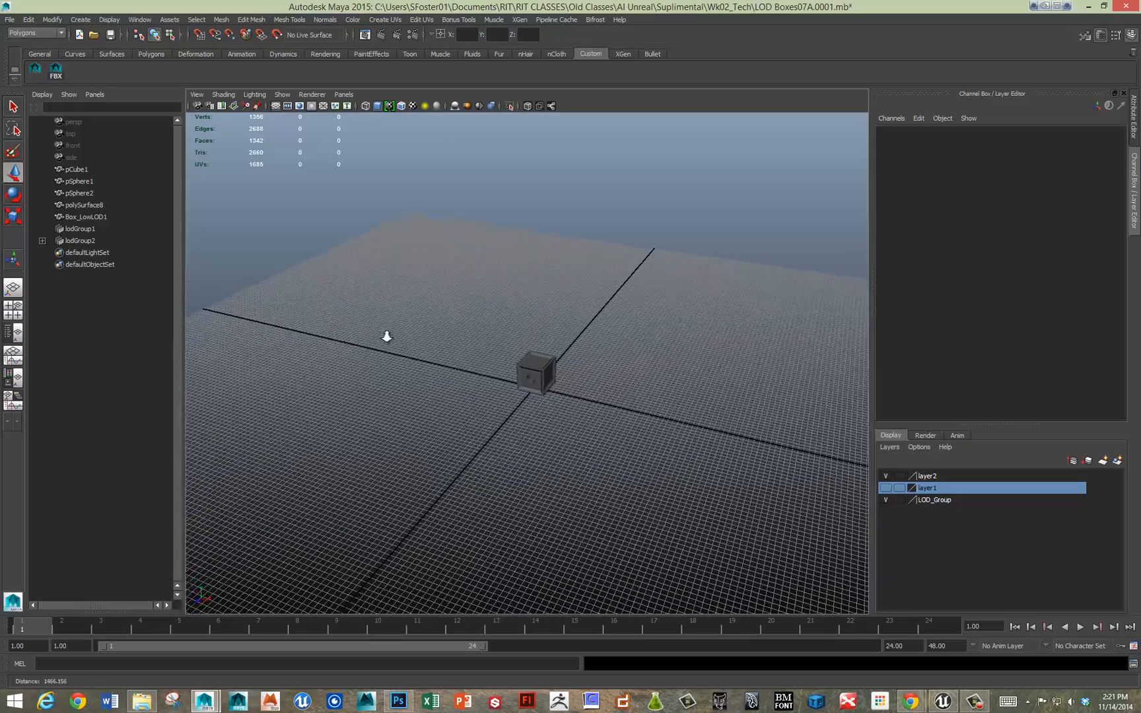
drag(387, 336, 653, 338)
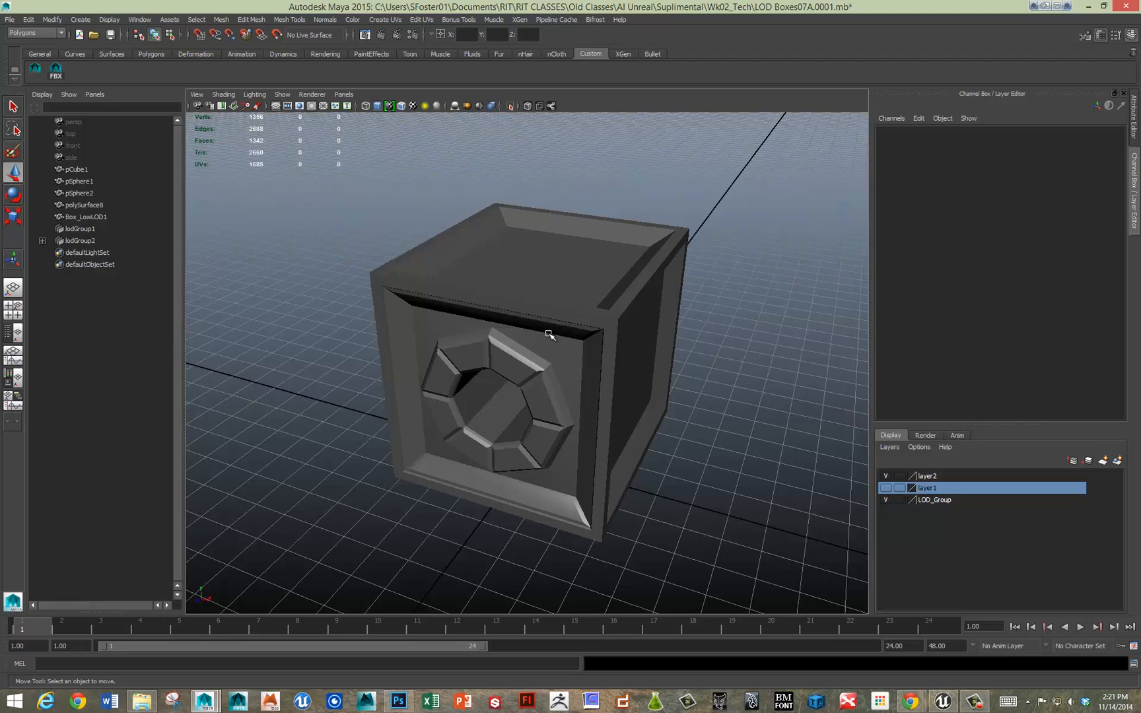
mouse_move(554, 332)
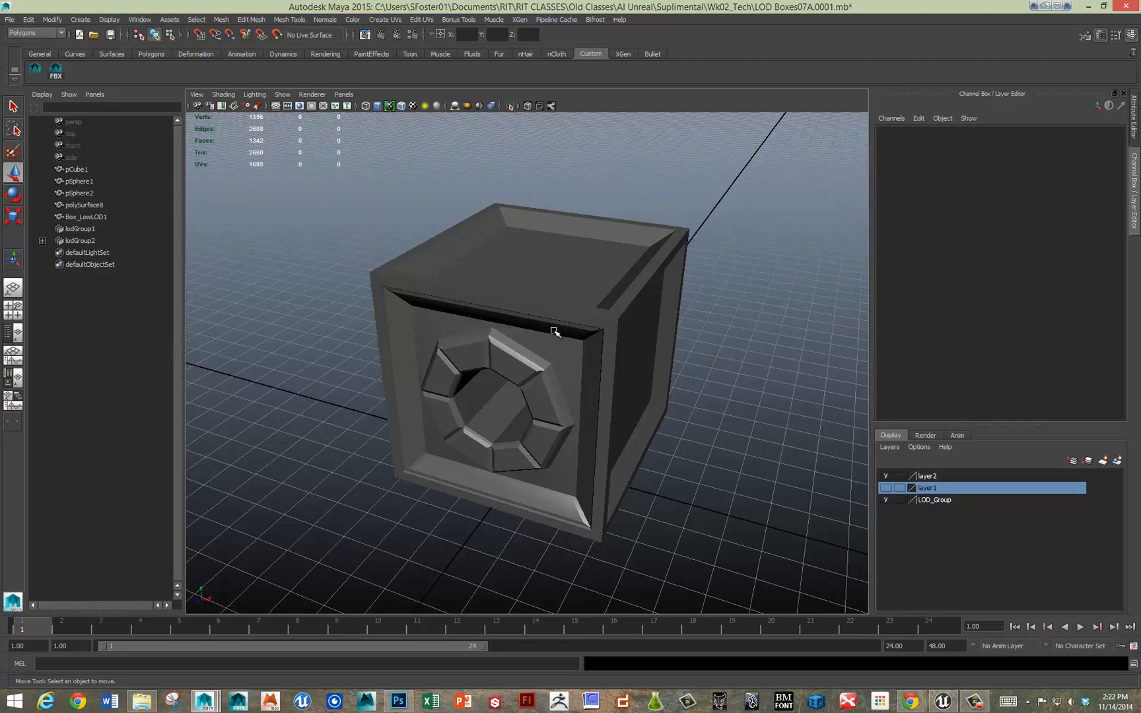
mouse_move(549, 333)
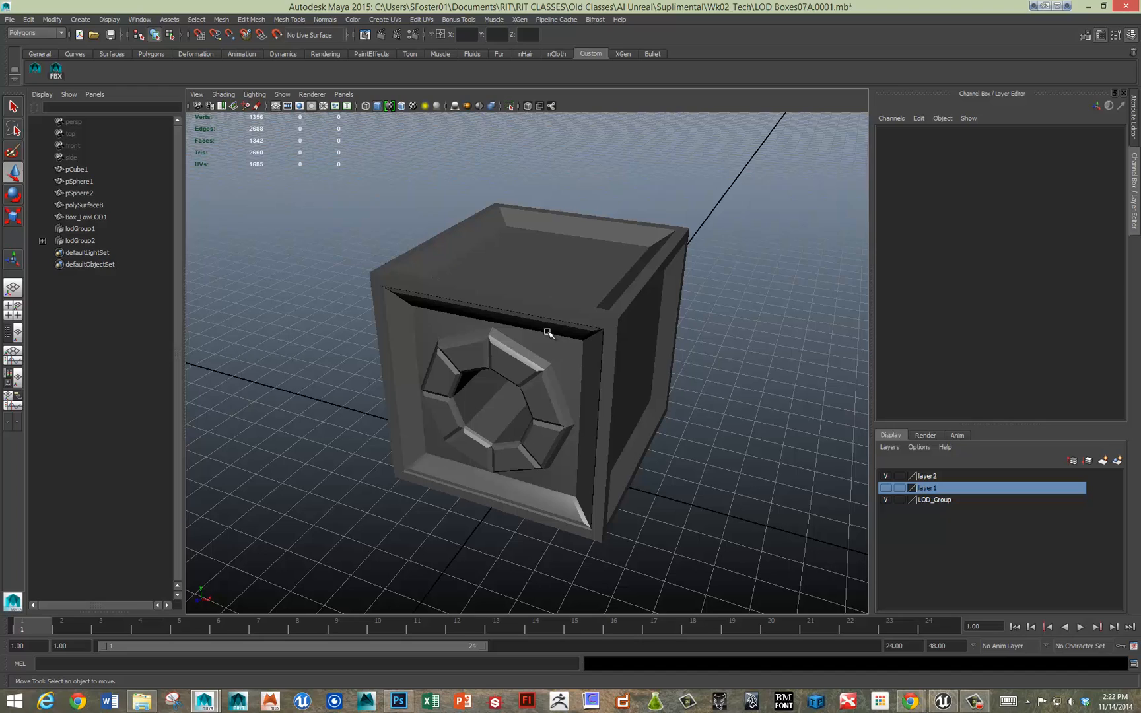
mouse_move(546, 337)
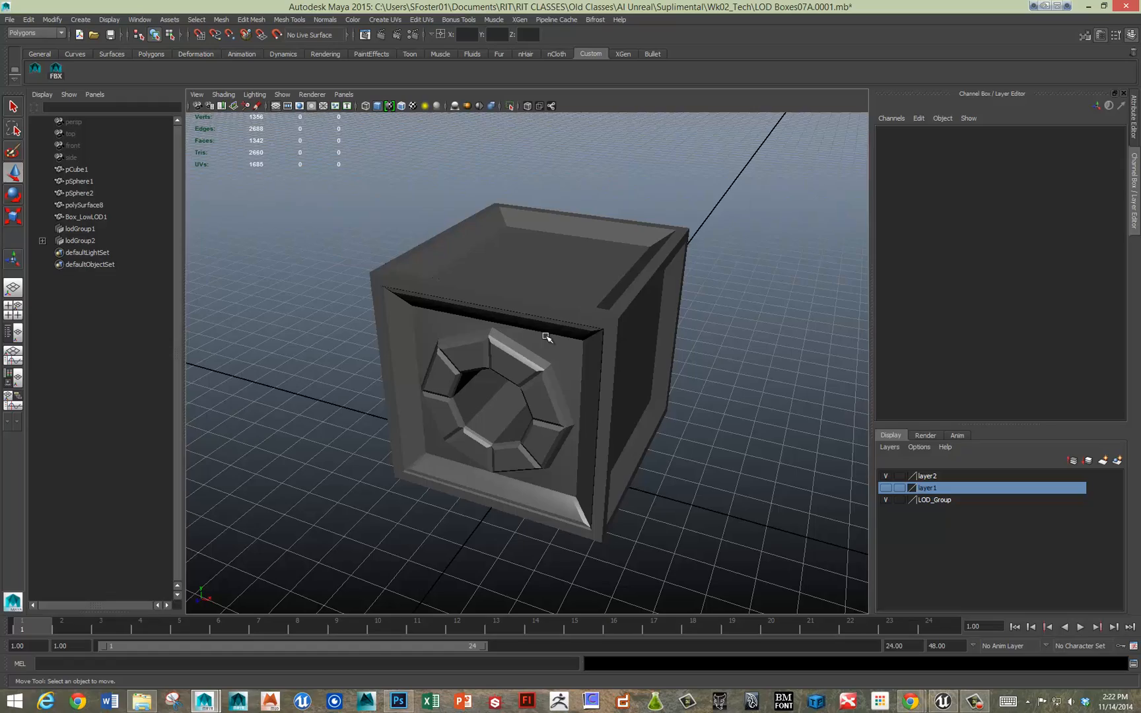
mouse_move(732, 297)
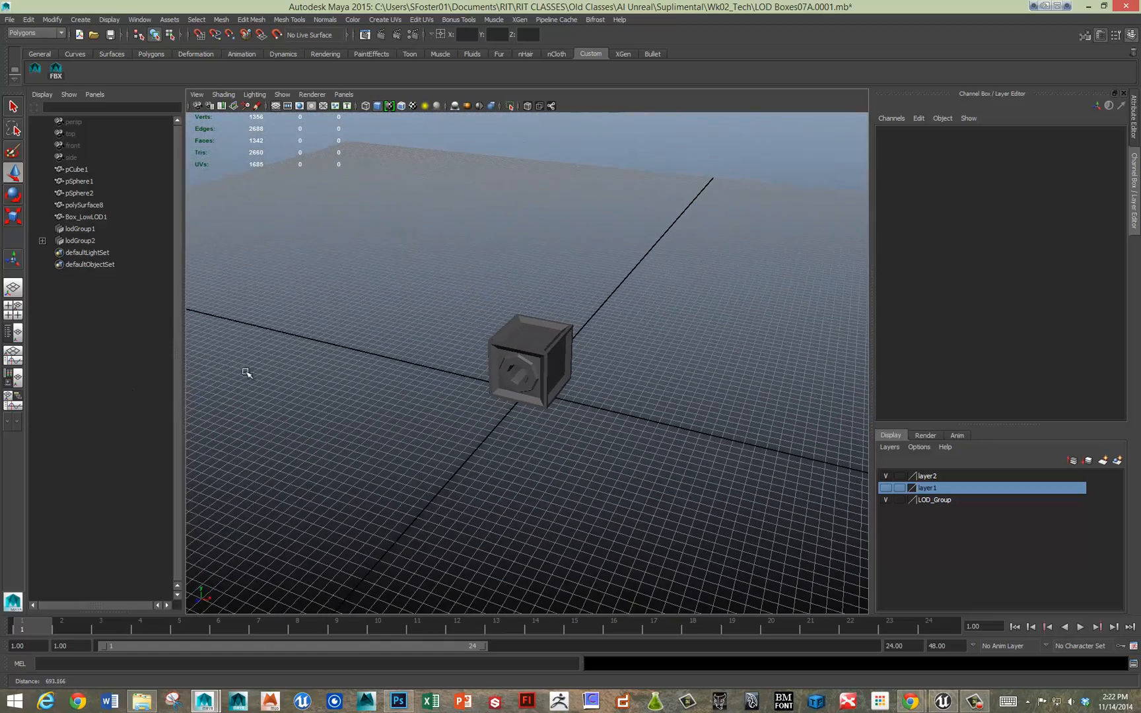
Step: Export lodGroup2 as LOD_test03.fbx on the Desktop, overwriting the existing file
click(80, 240)
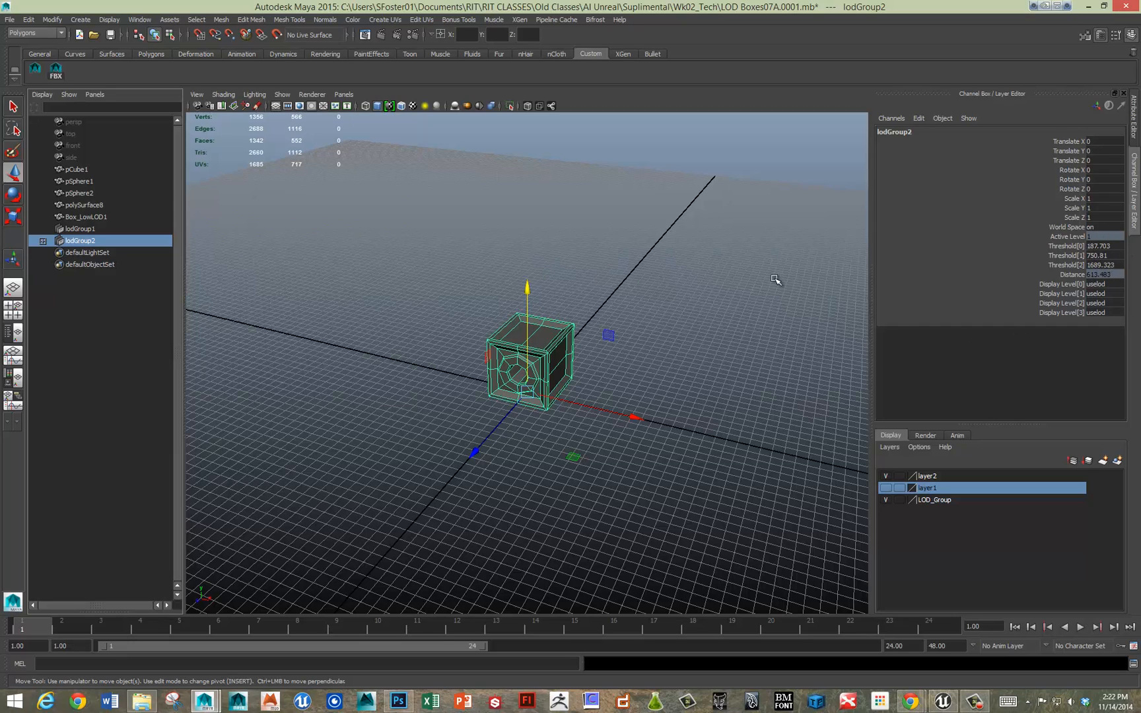
mouse_move(405, 333)
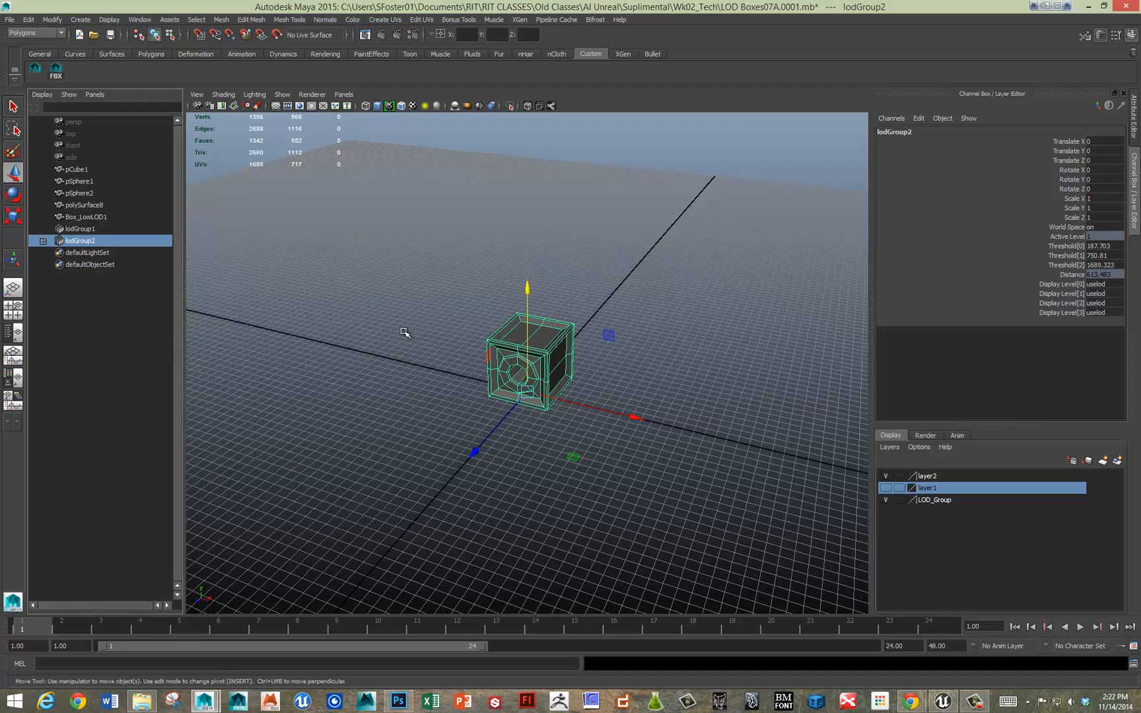
mouse_move(299, 337)
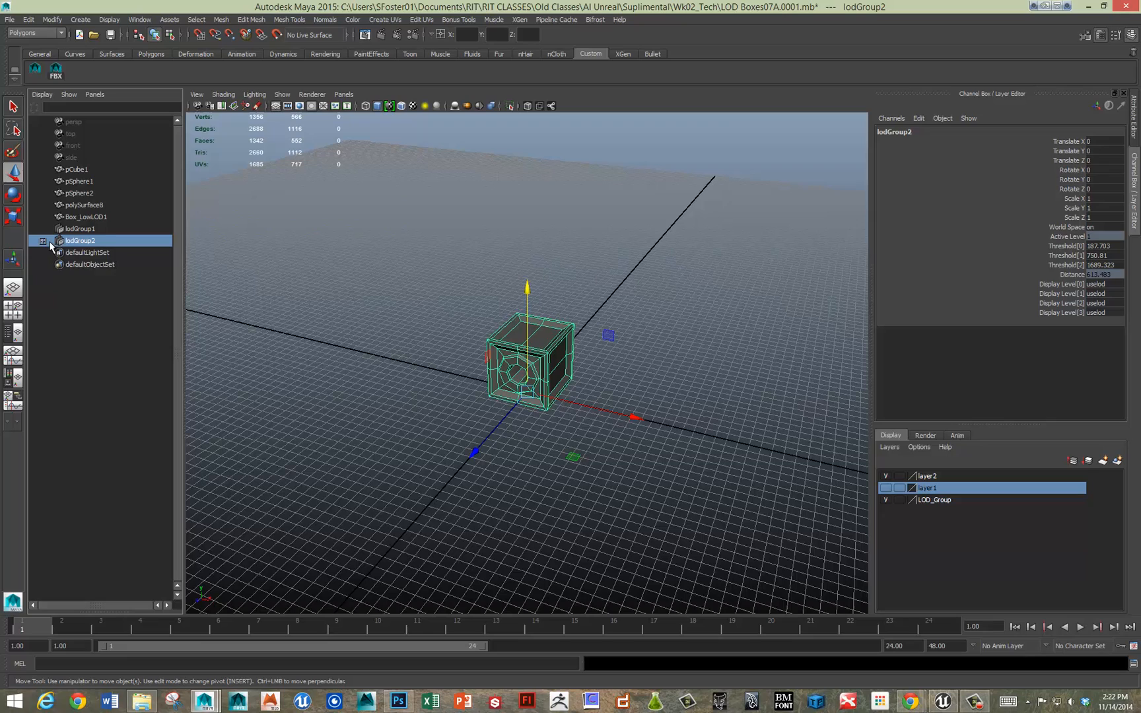
click(50, 241)
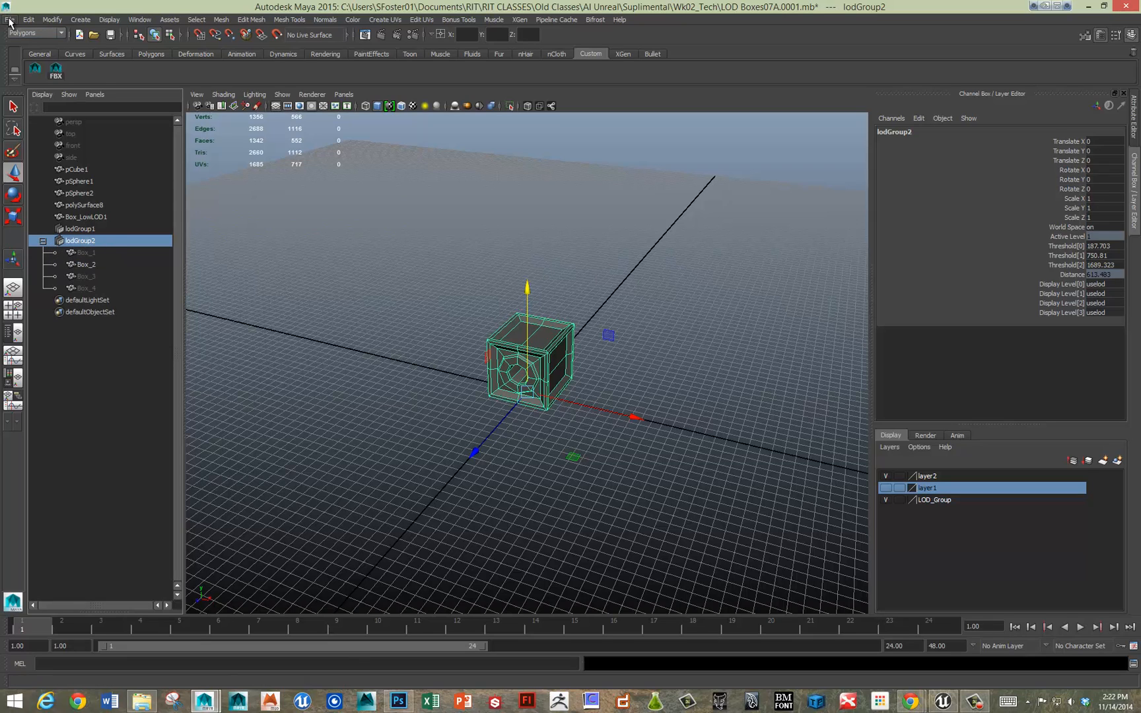
click(9, 19)
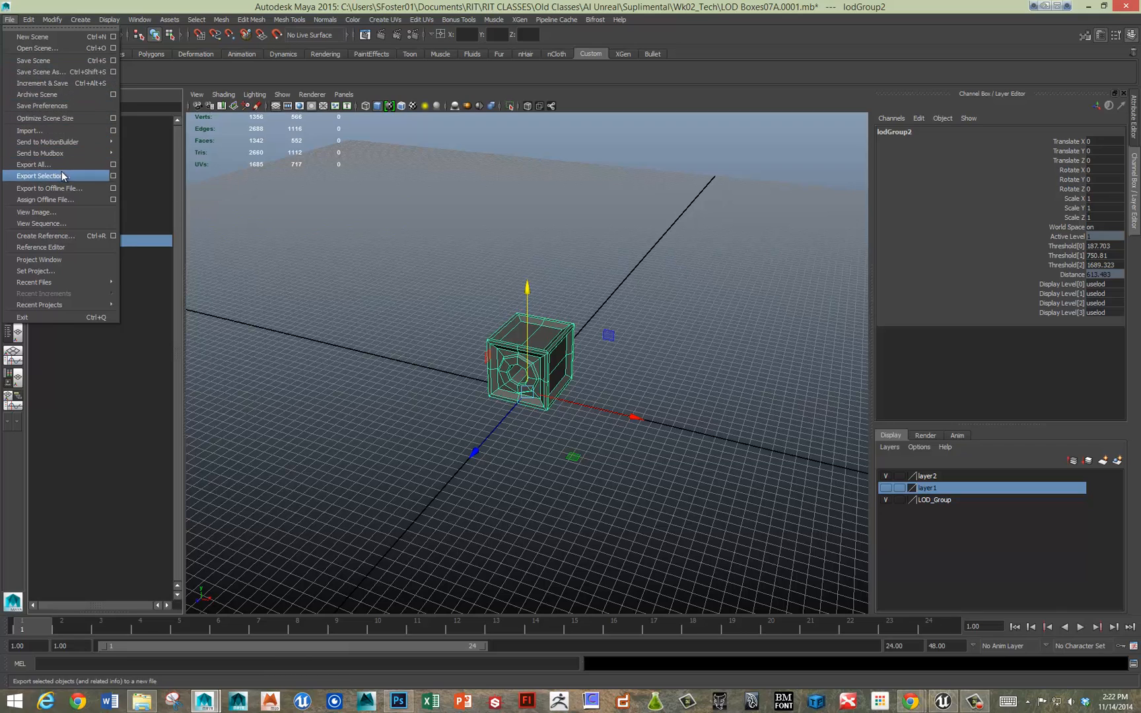
click(39, 176)
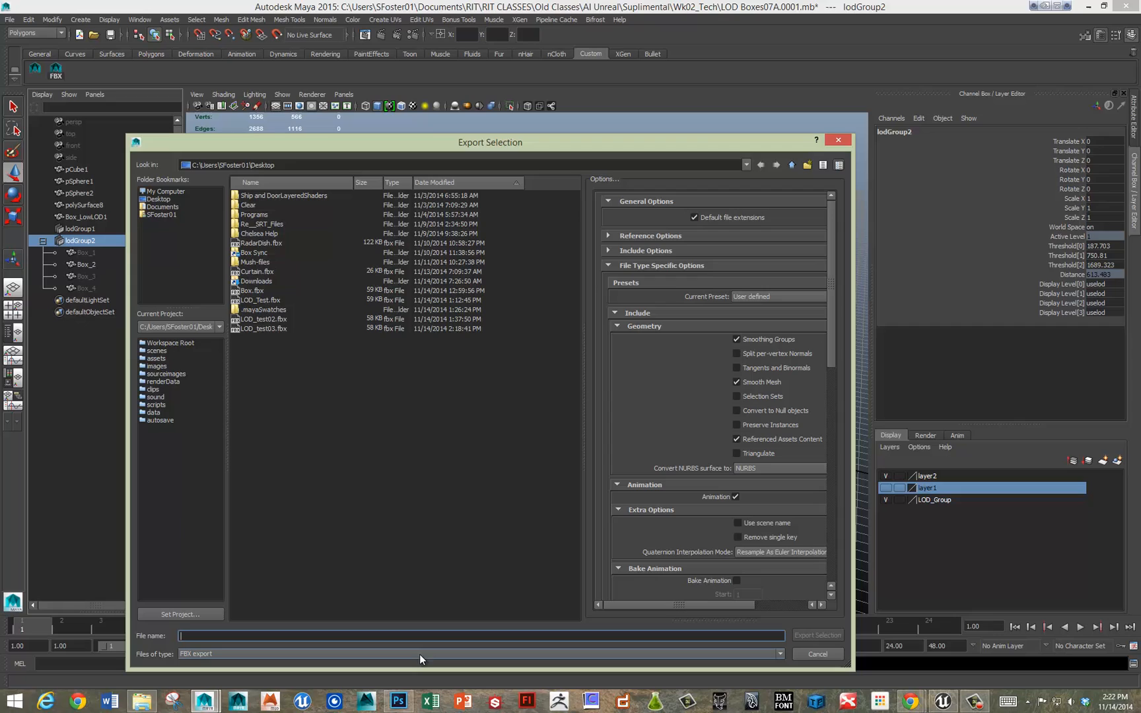
click(263, 328)
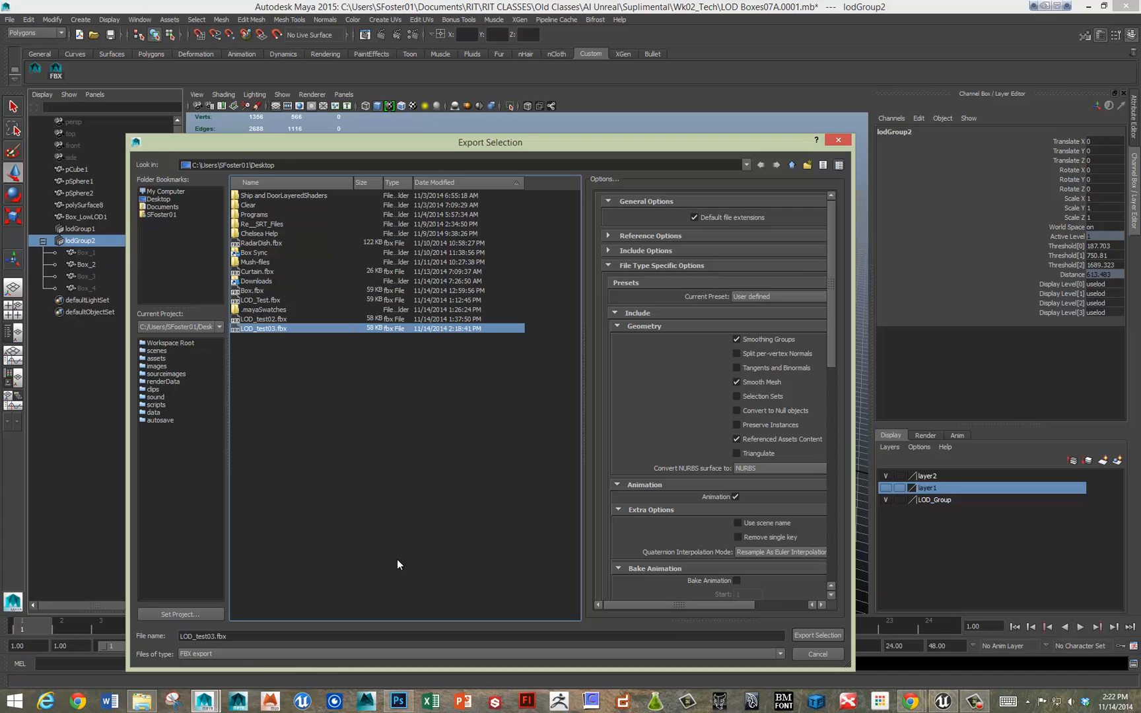
mouse_move(832, 361)
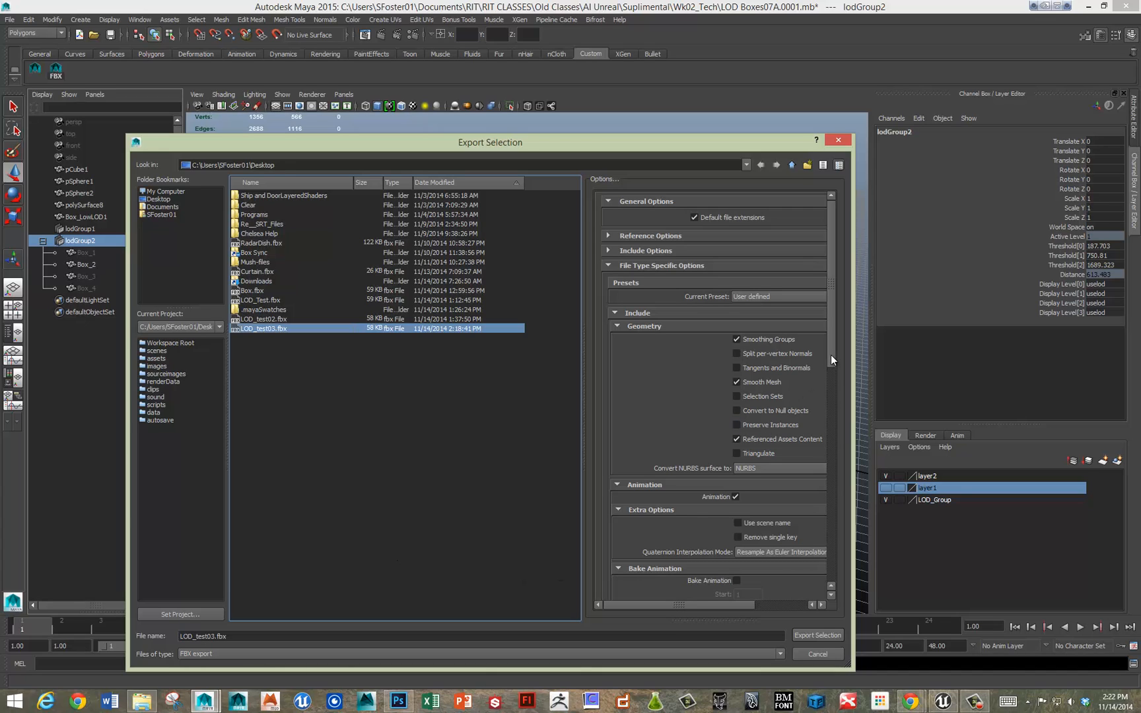
scroll(down, 3)
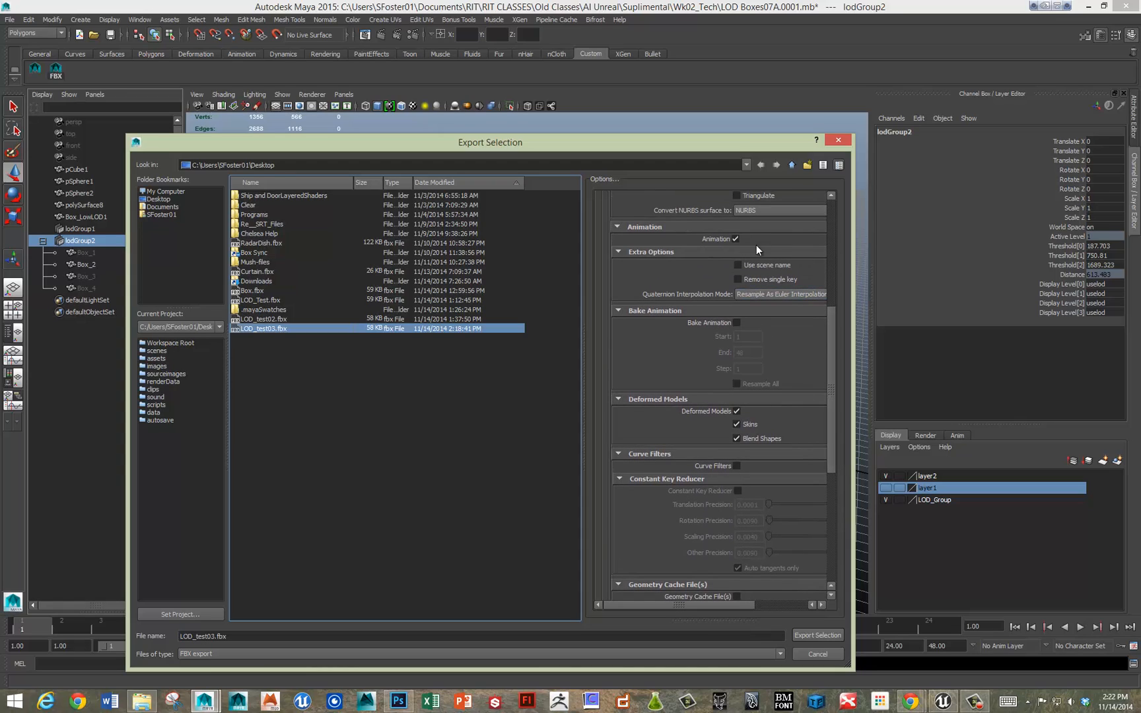
mouse_move(764, 243)
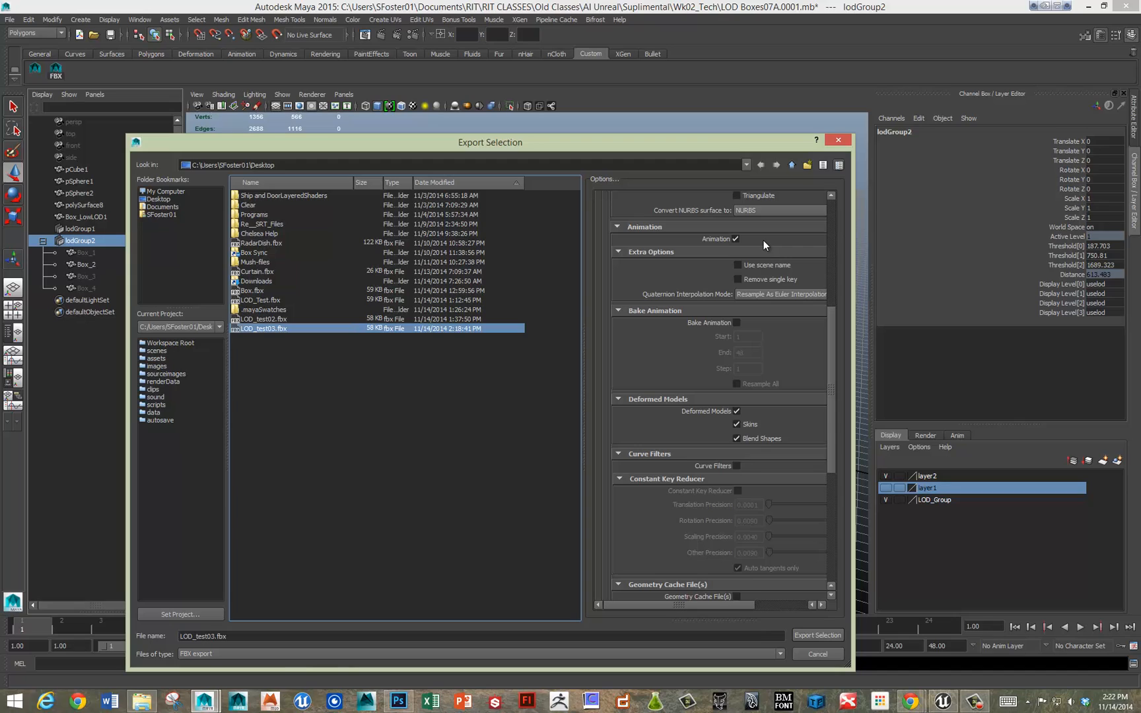
mouse_move(765, 250)
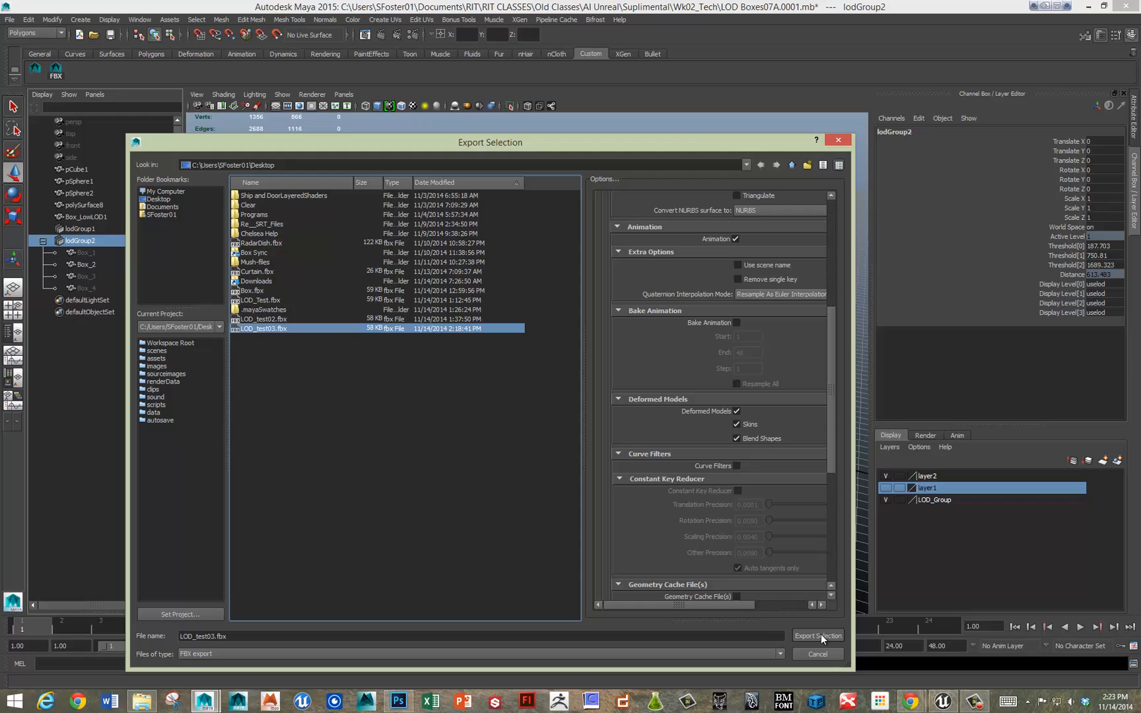
click(818, 635)
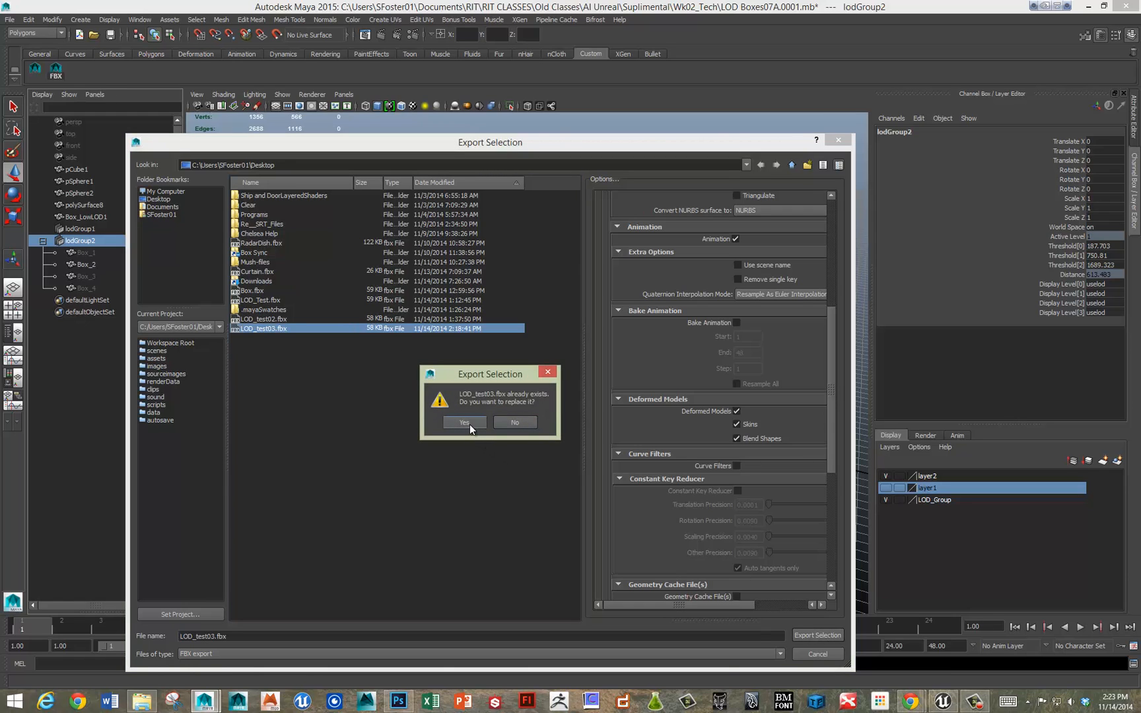
click(463, 423)
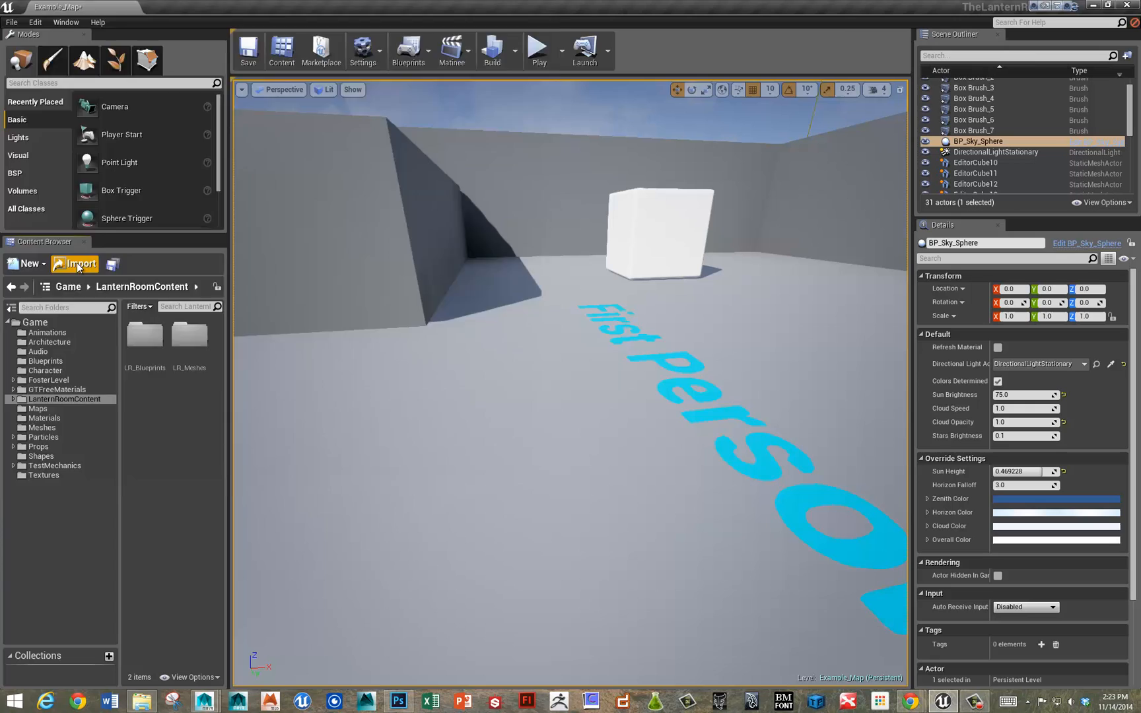
Step: Import LOD_test03.fbx into LanternRoomContent with Import Mesh LODs enabled
click(74, 263)
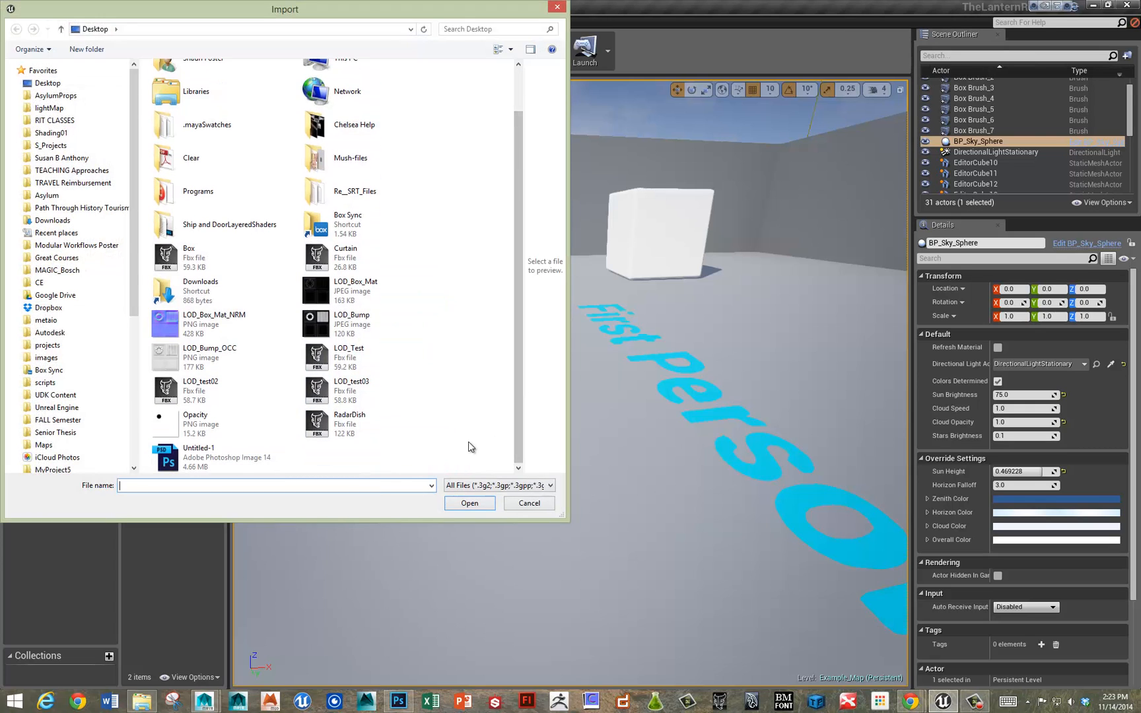
click(351, 390)
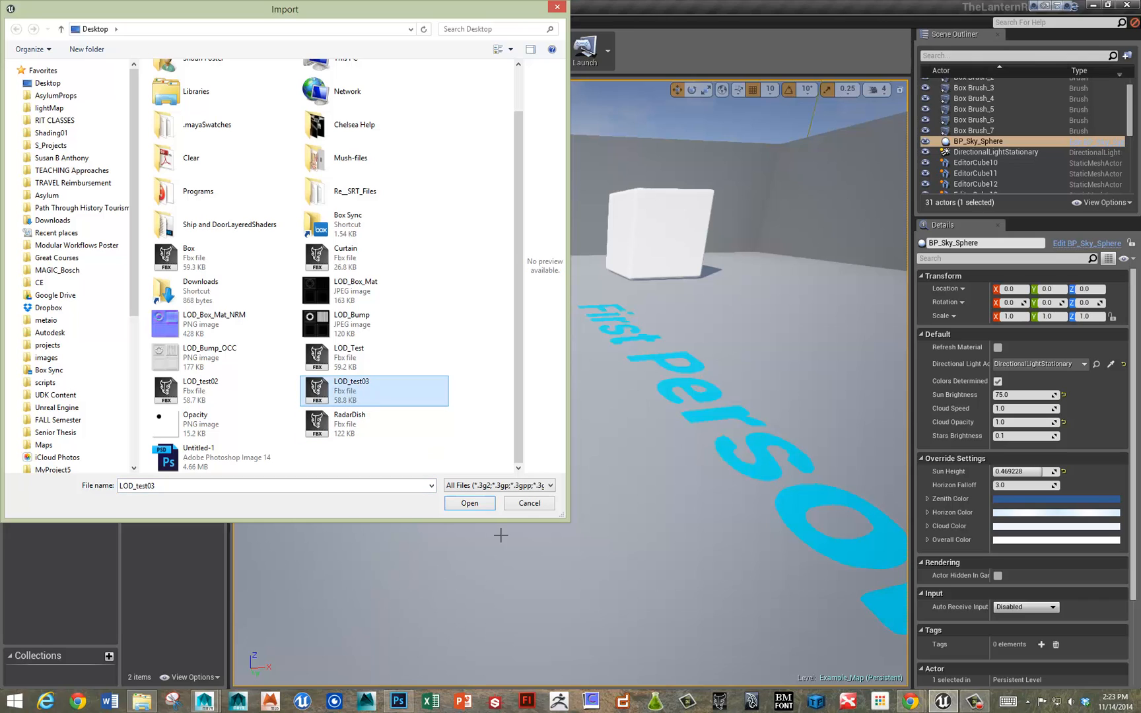
click(469, 503)
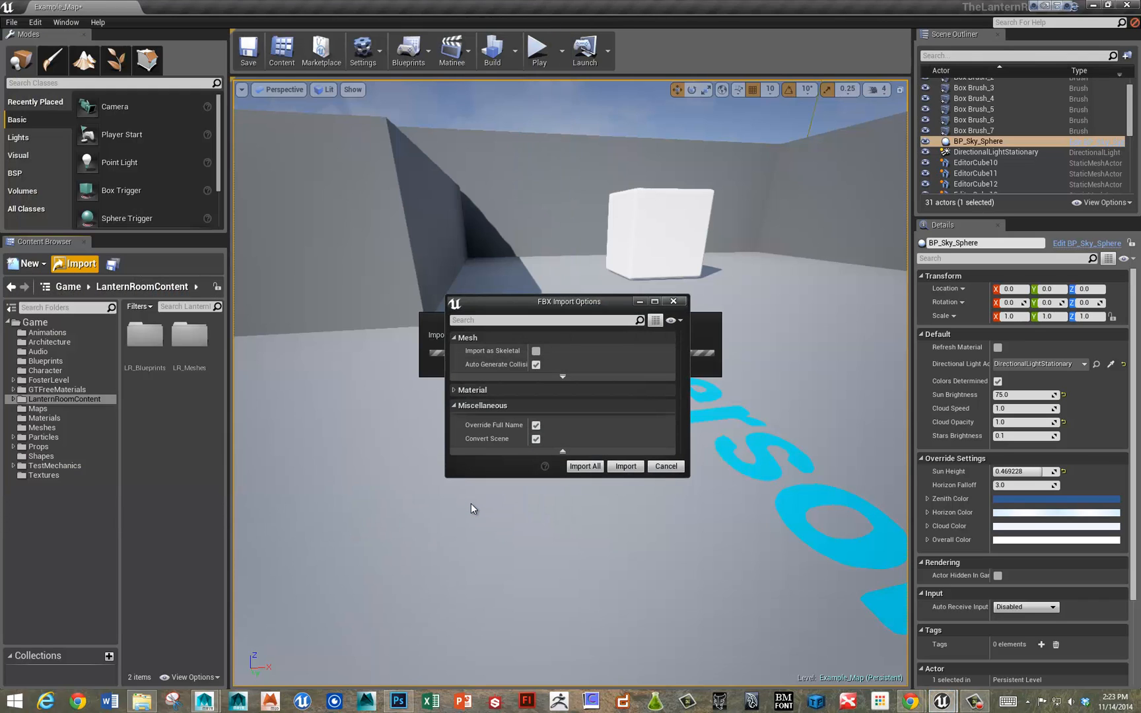
mouse_move(523, 299)
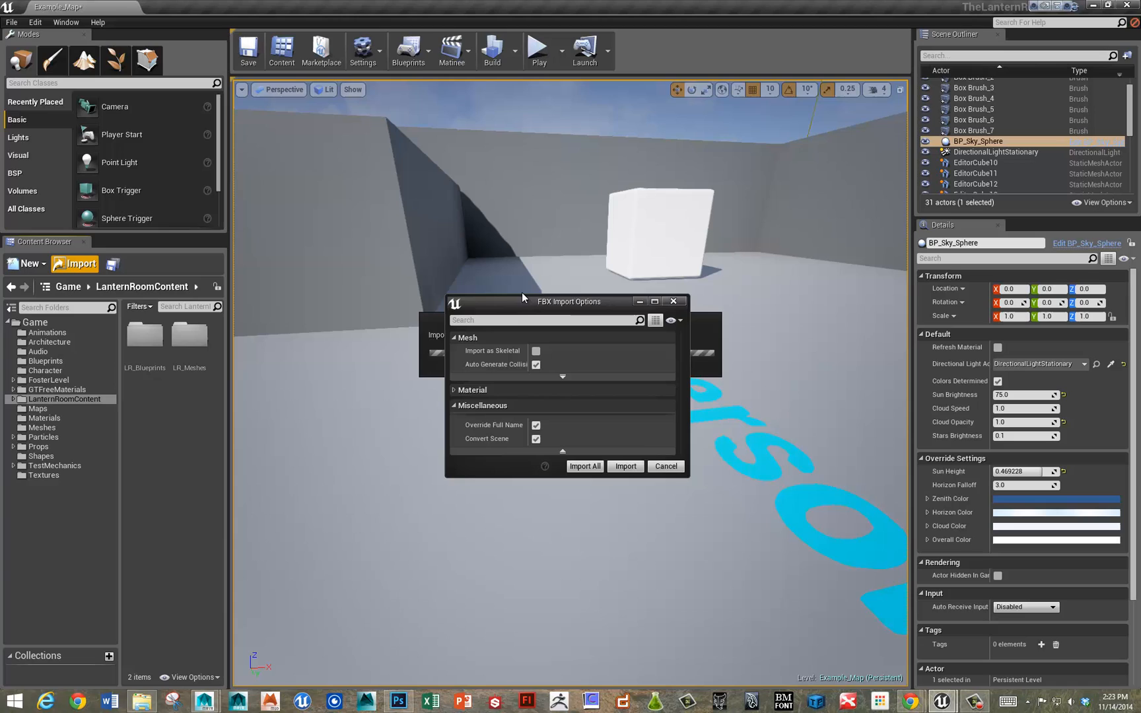
mouse_move(473, 379)
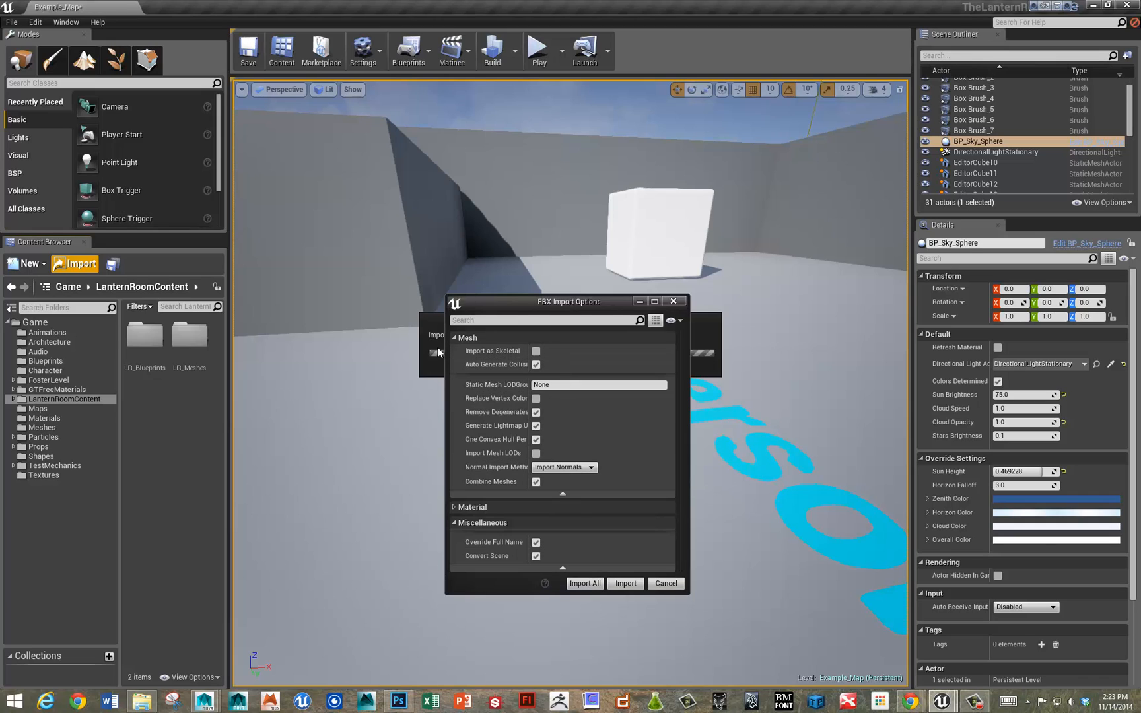
mouse_move(502, 452)
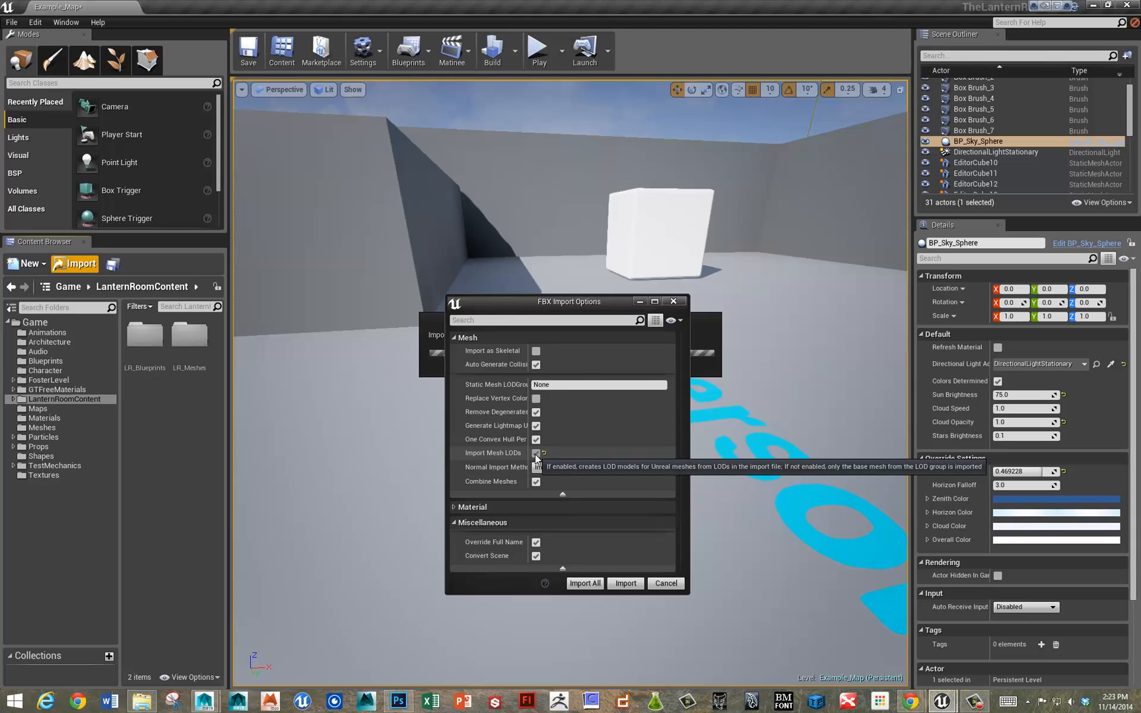
click(536, 453)
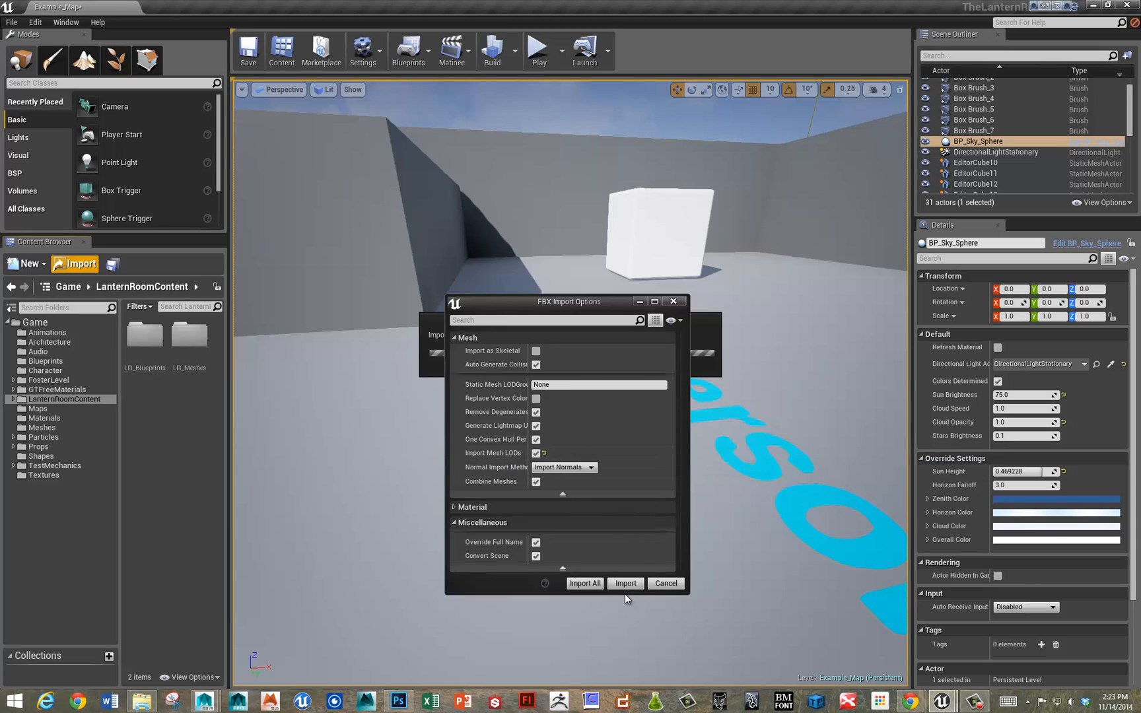
click(624, 583)
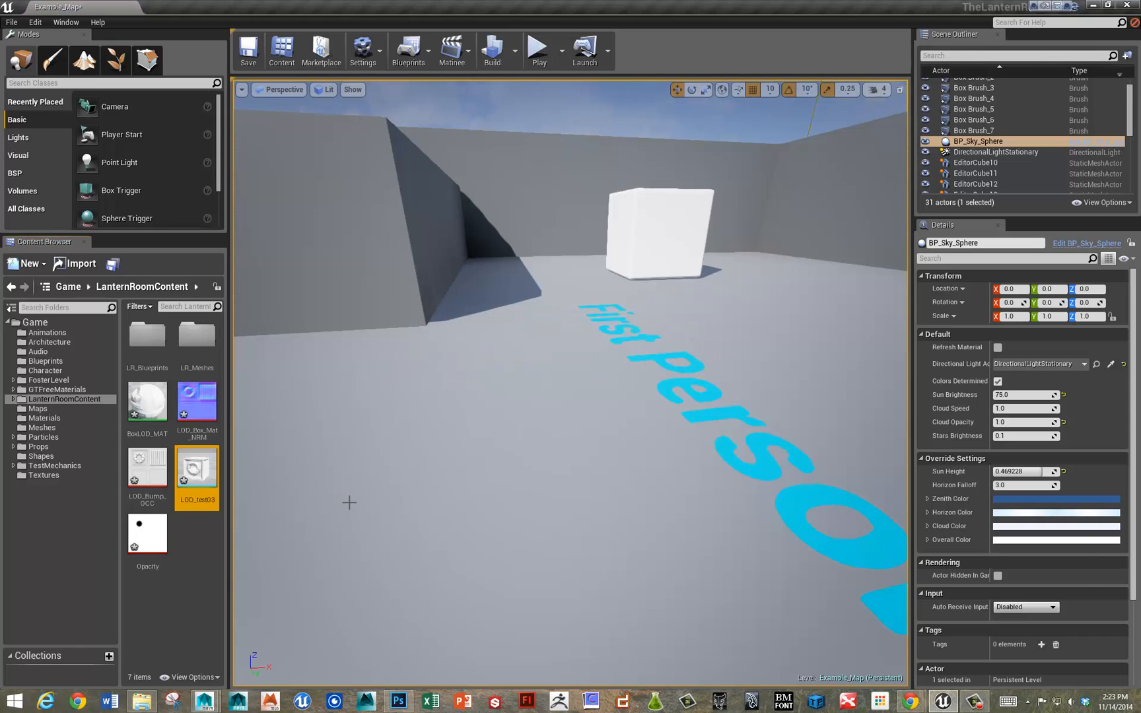
mouse_move(196, 466)
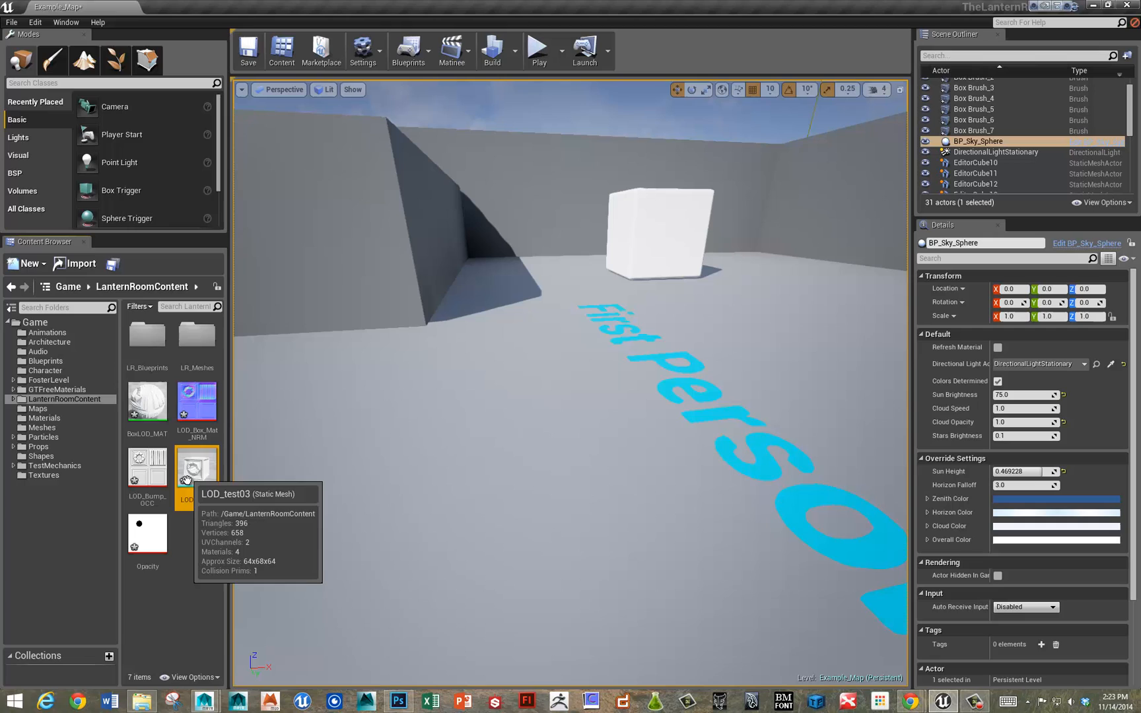
mouse_move(147, 399)
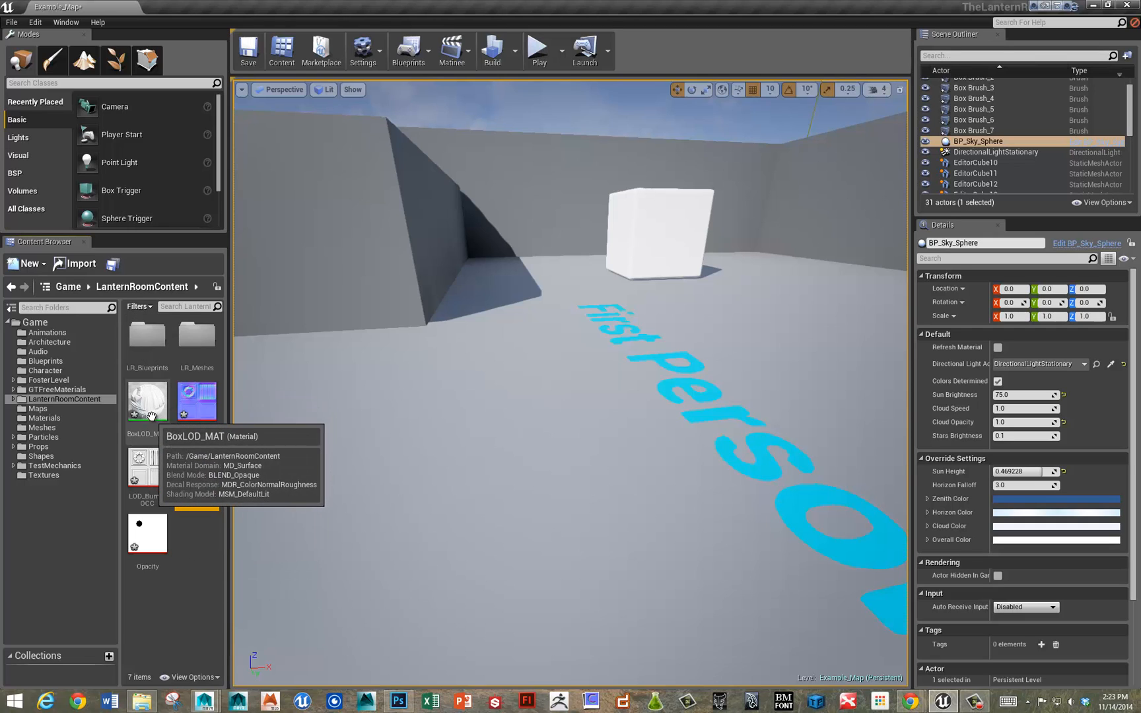
Step: Check the Simplygon tab in Chrome, then return to the FBX Static Mesh LOD import docs
click(195, 466)
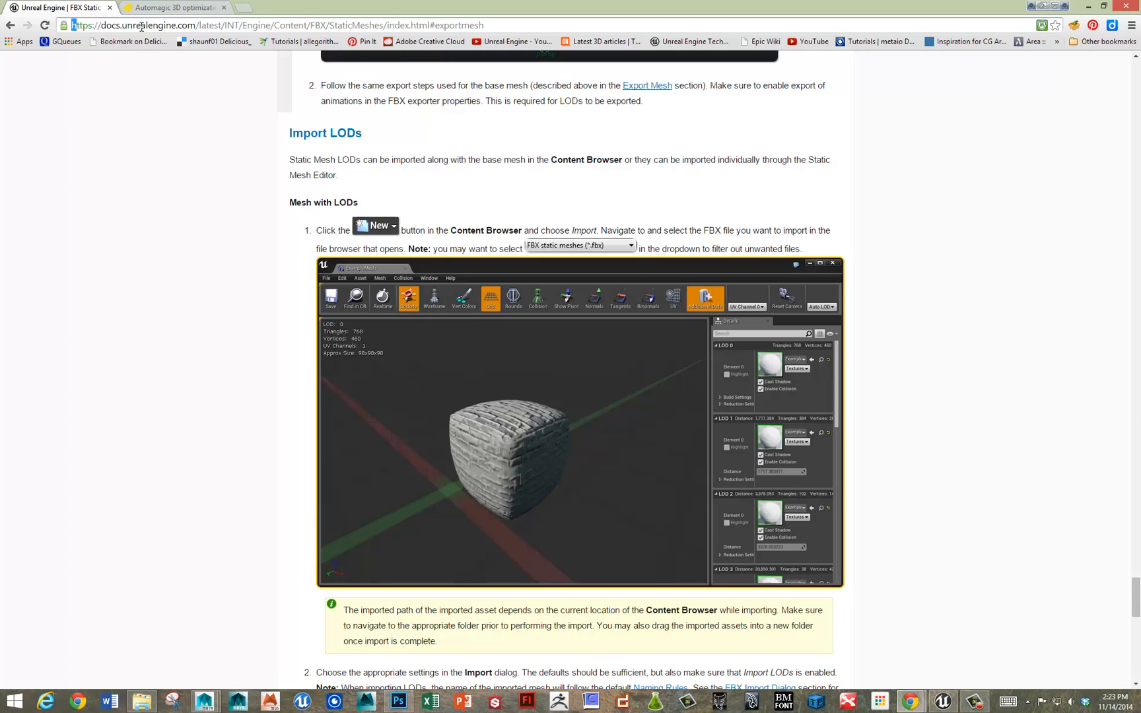
click(255, 24)
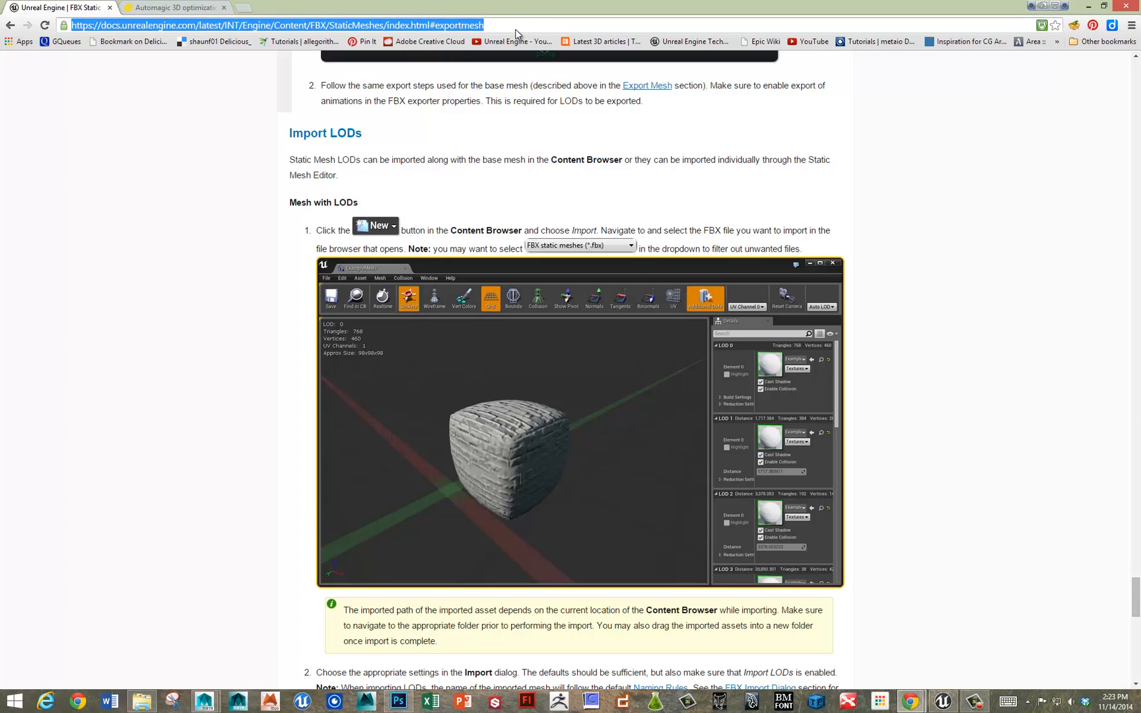
mouse_move(306, 142)
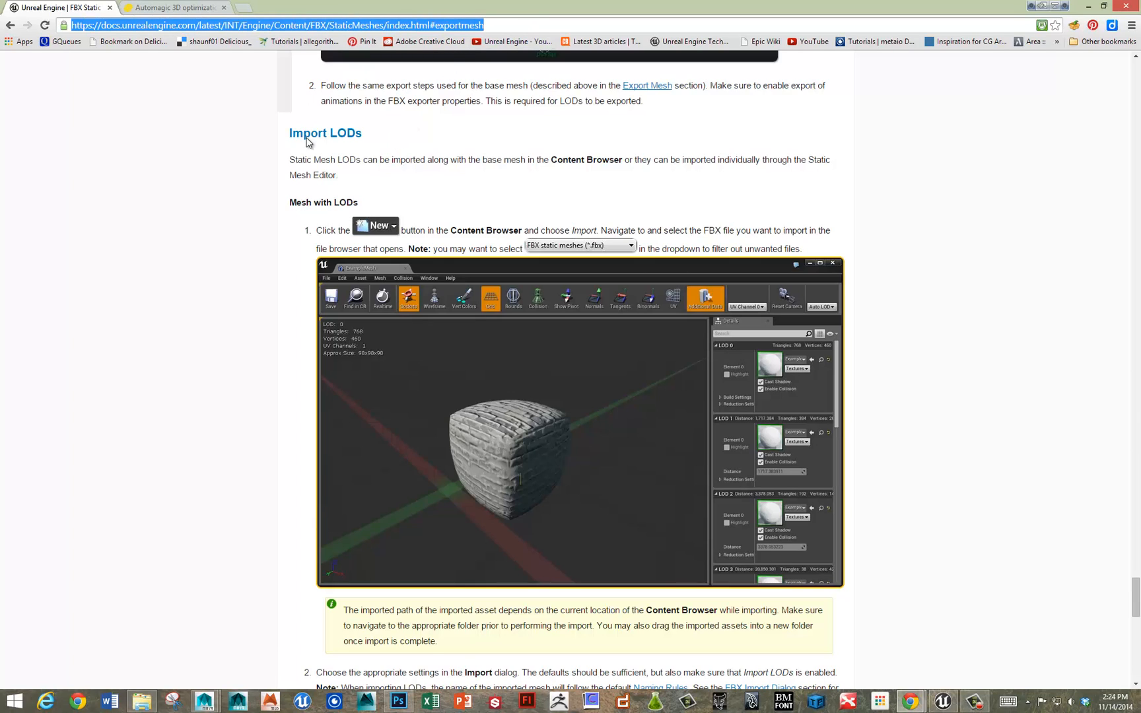
mouse_move(536, 644)
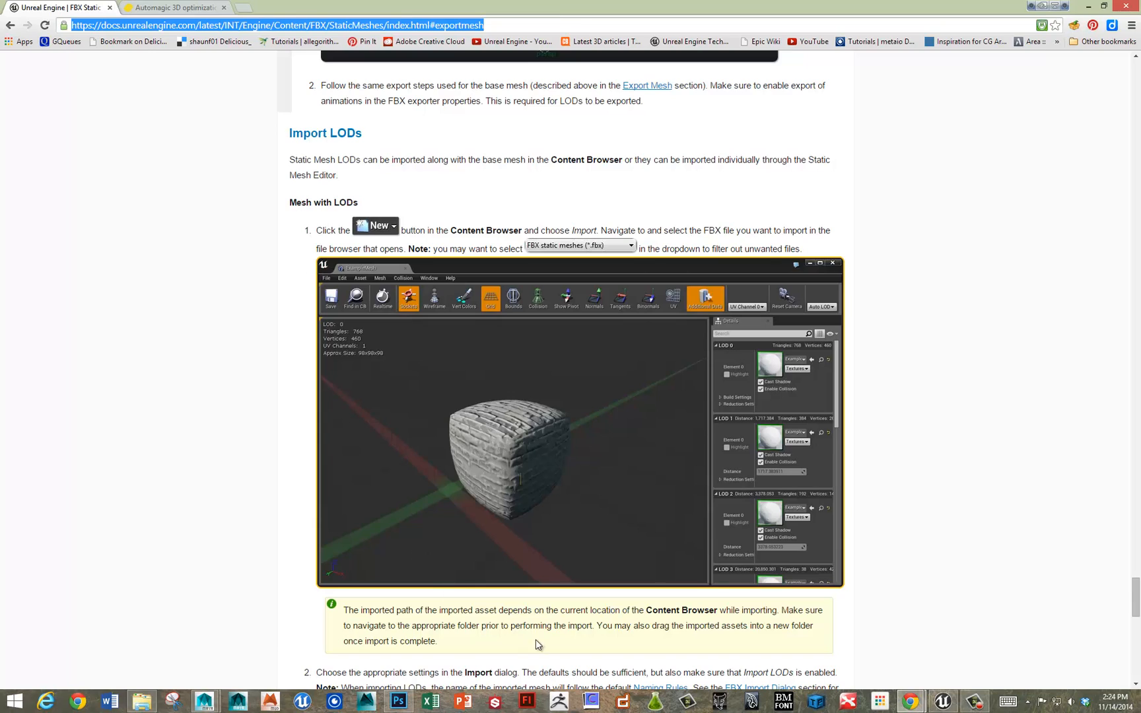
mouse_move(628, 619)
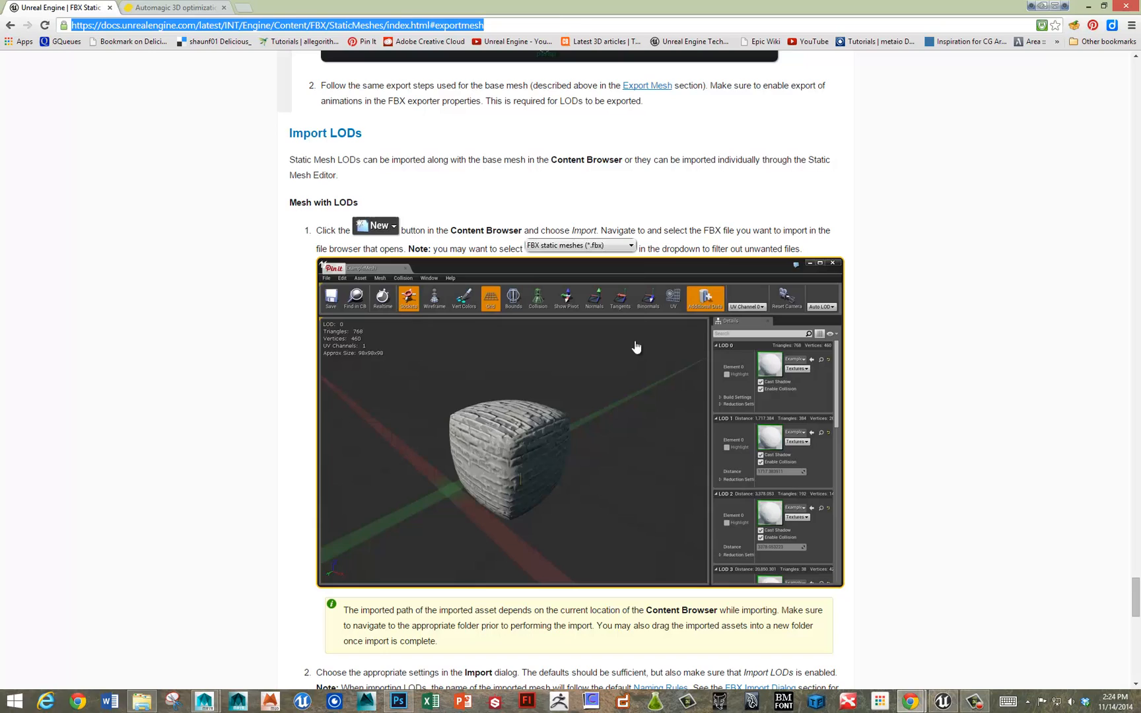
mouse_move(377, 475)
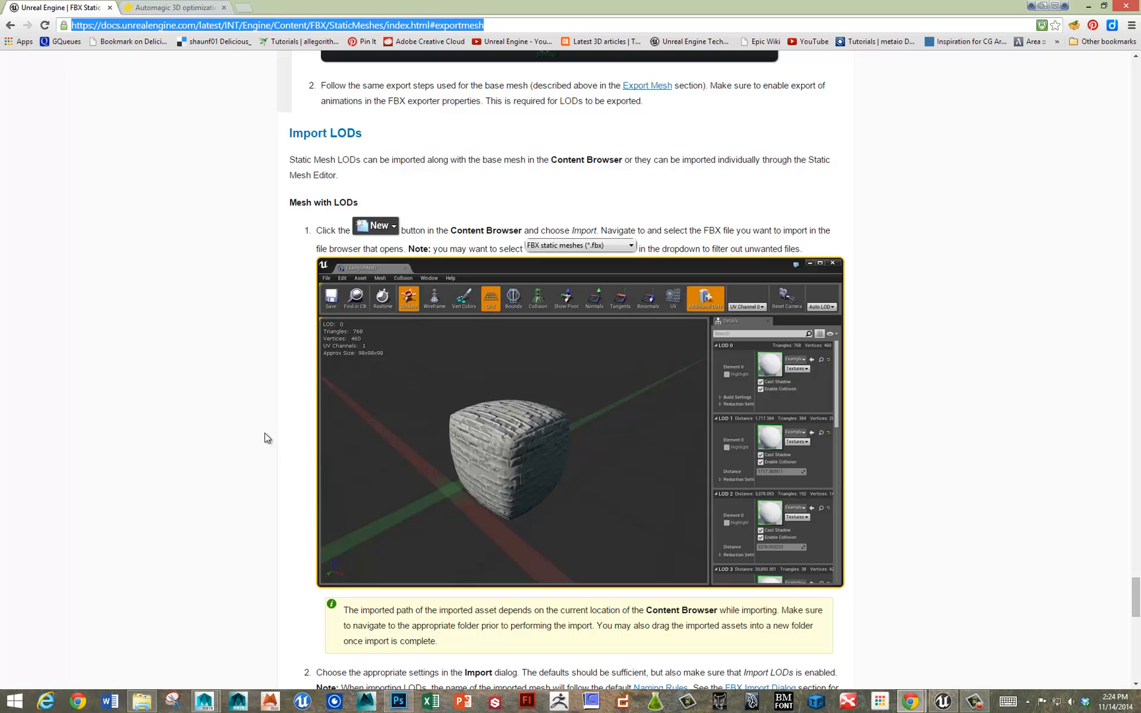
mouse_move(254, 424)
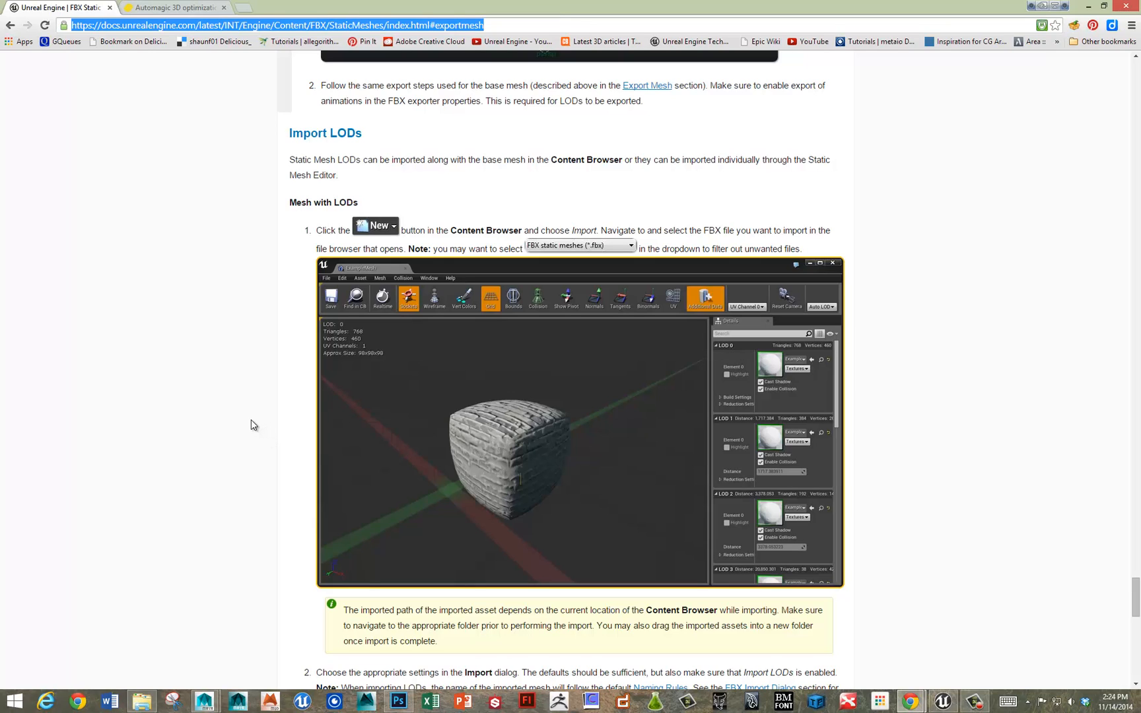
mouse_move(260, 421)
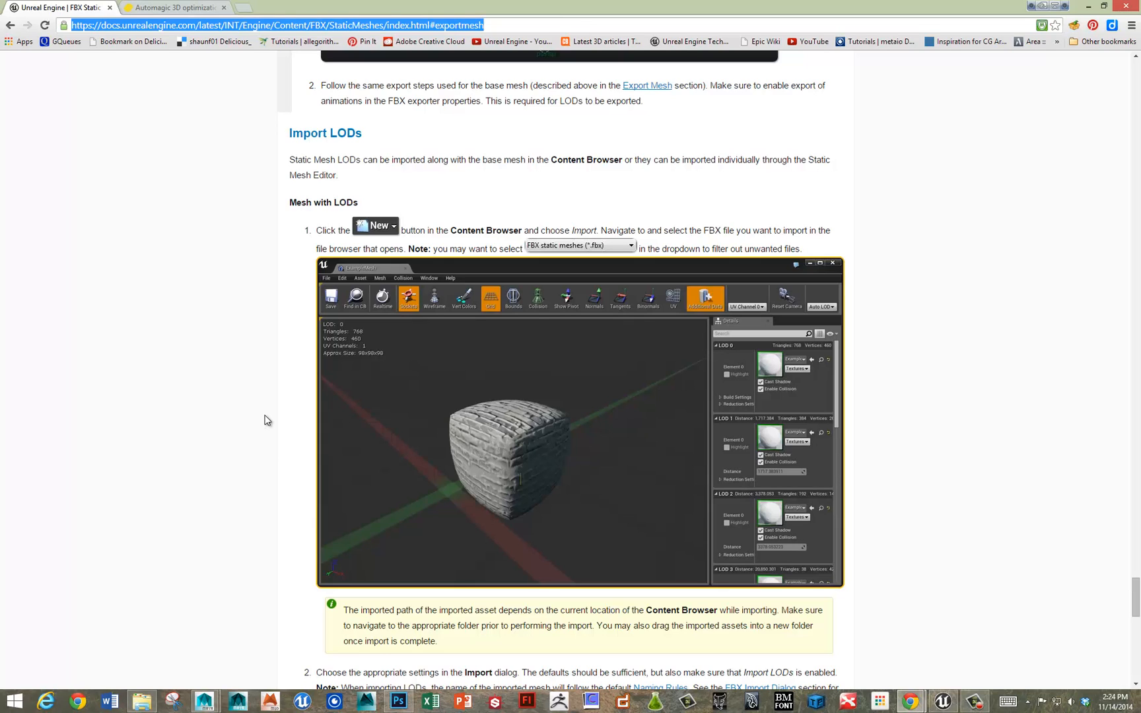
click(175, 7)
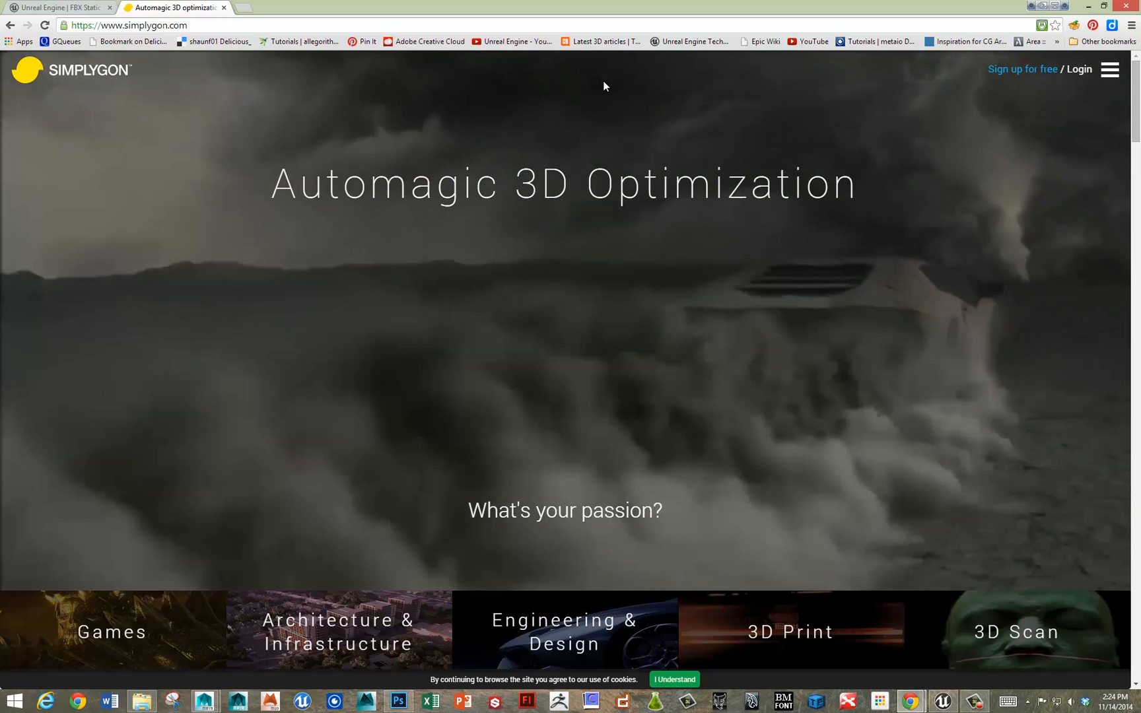
click(58, 7)
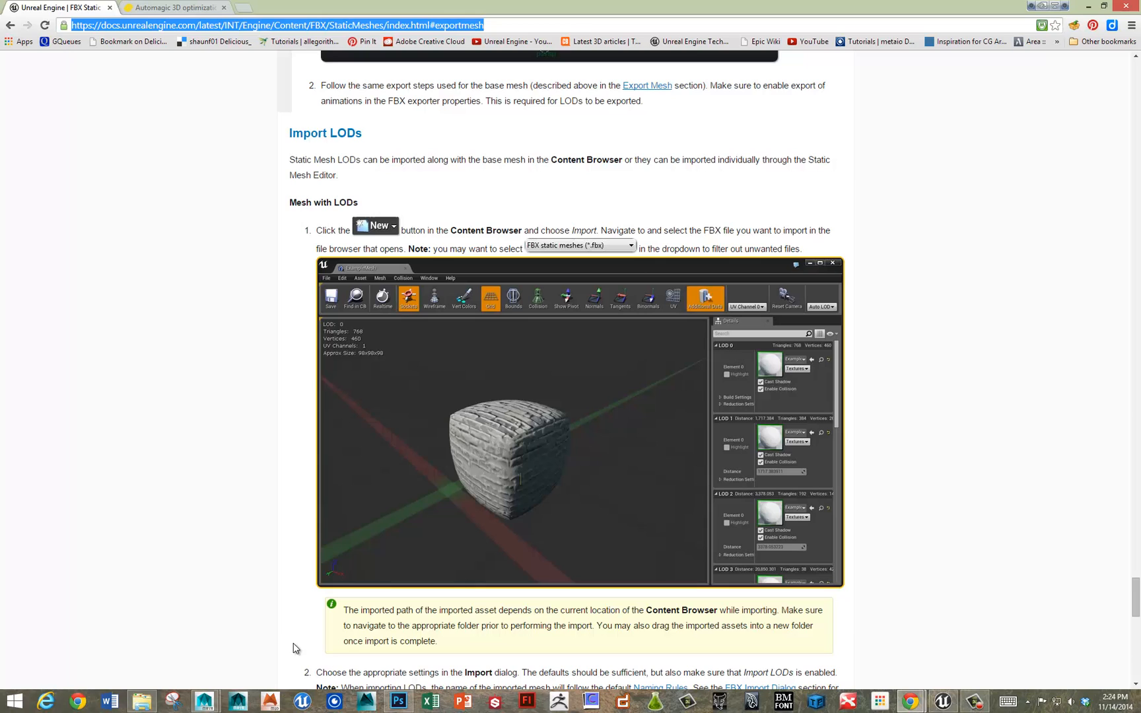
mouse_move(428, 683)
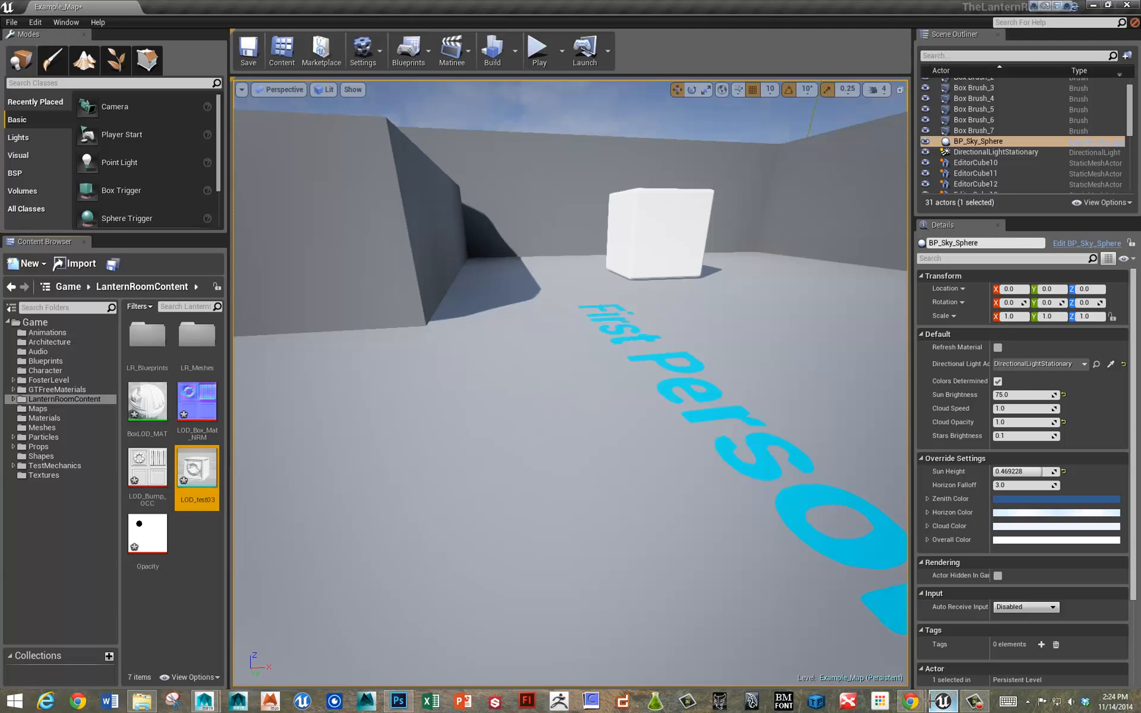
mouse_move(147, 402)
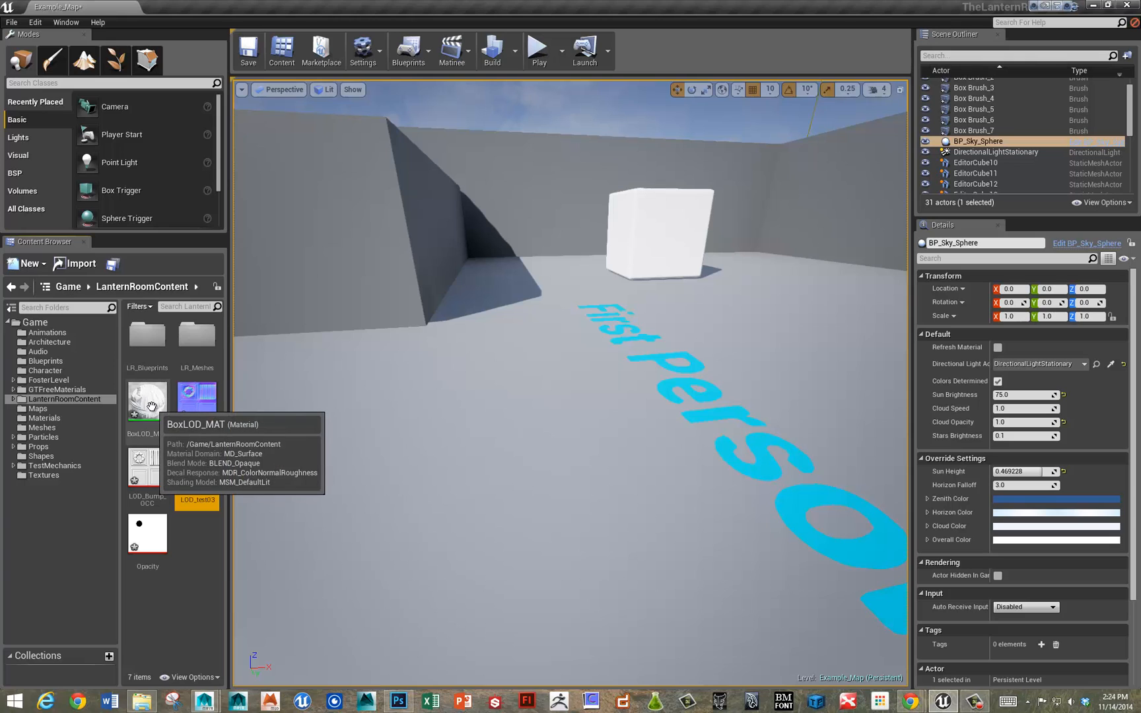
Step: Set BoxLOD_MAT to Masked blend mode, wire the opacity texture into Opacity Mask, and apply
double_click(148, 397)
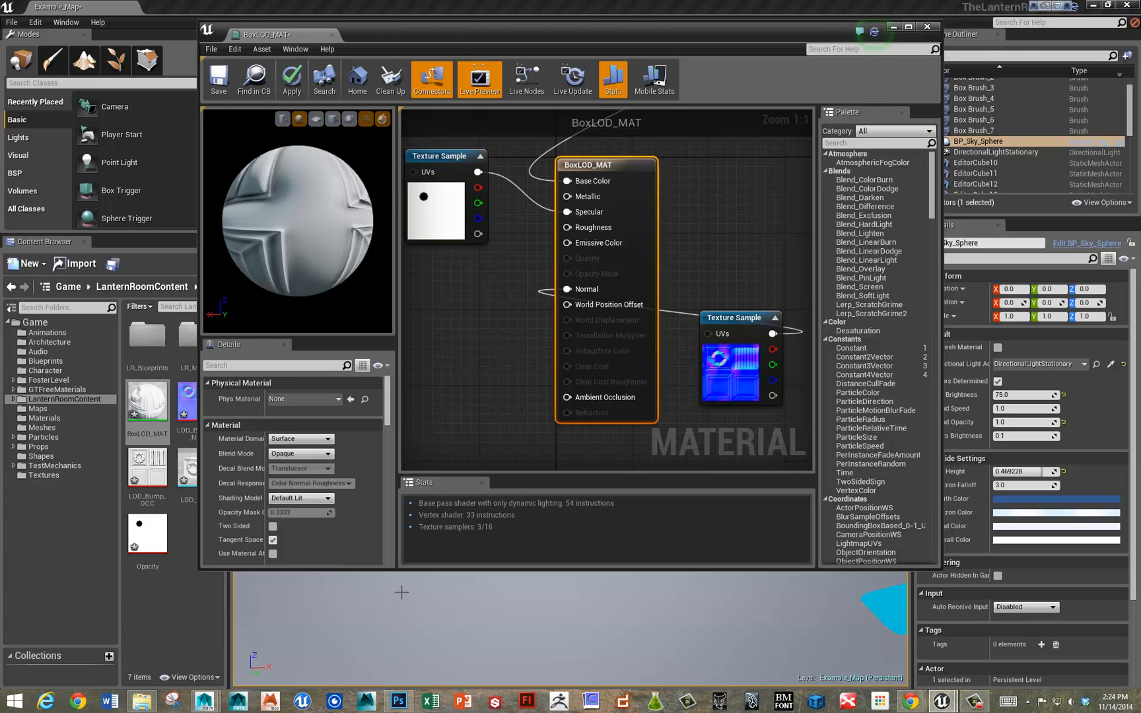
mouse_move(306, 454)
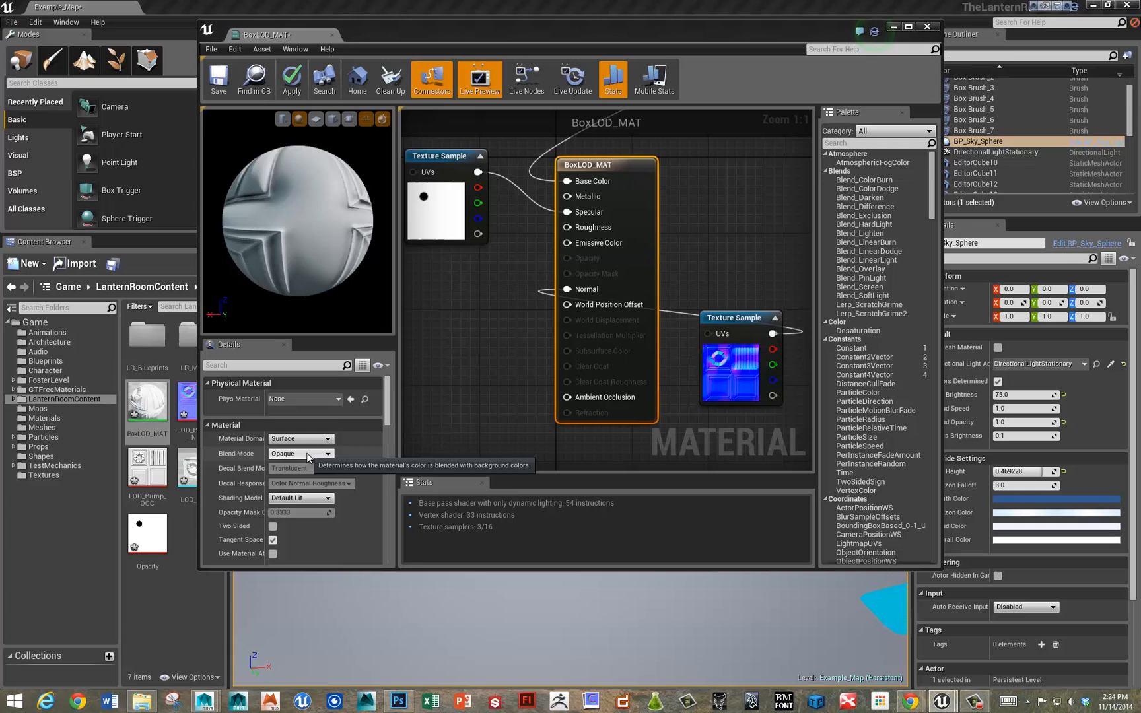
click(299, 453)
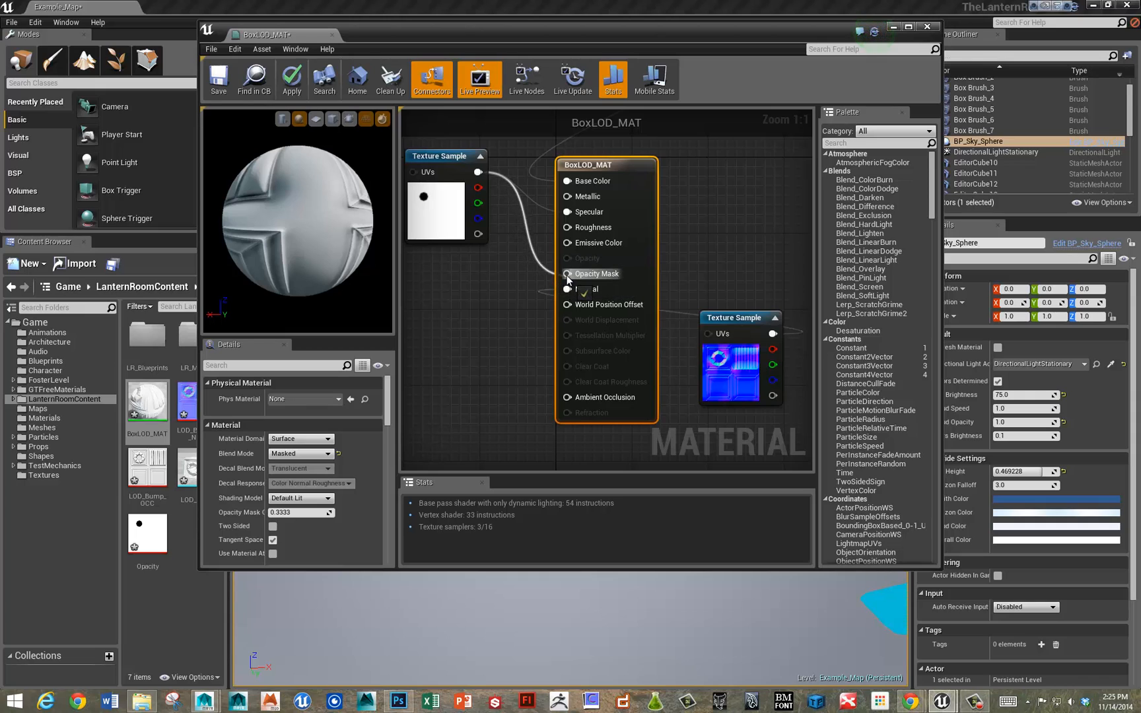
click(291, 76)
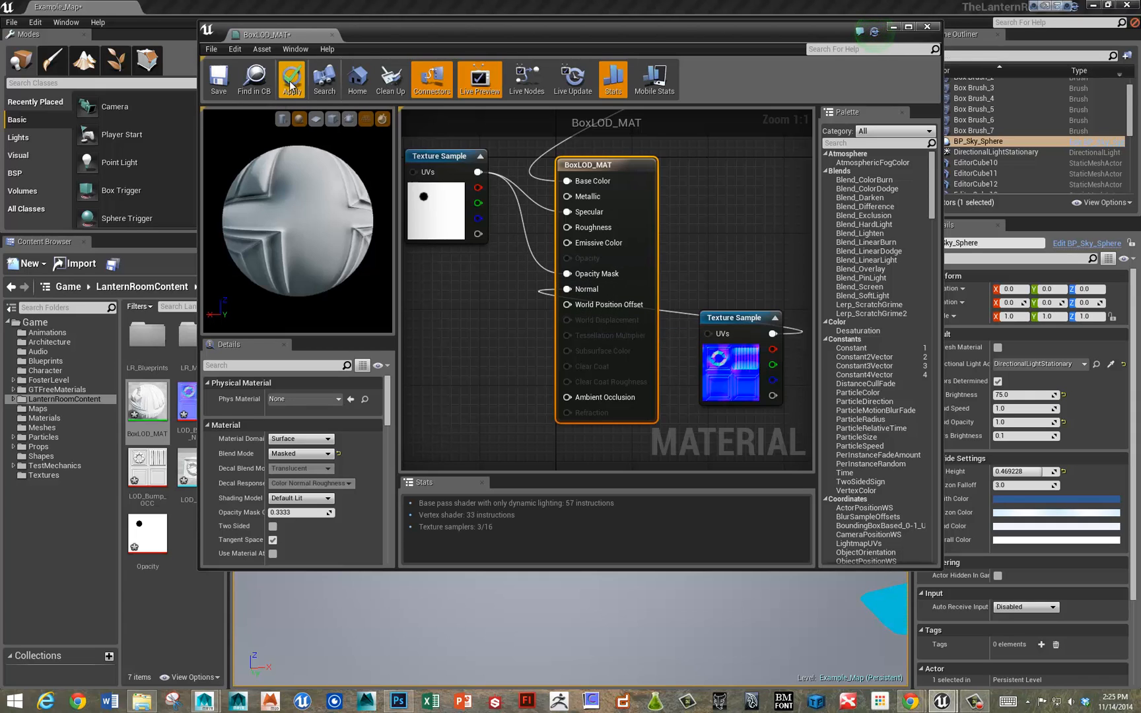
click(291, 78)
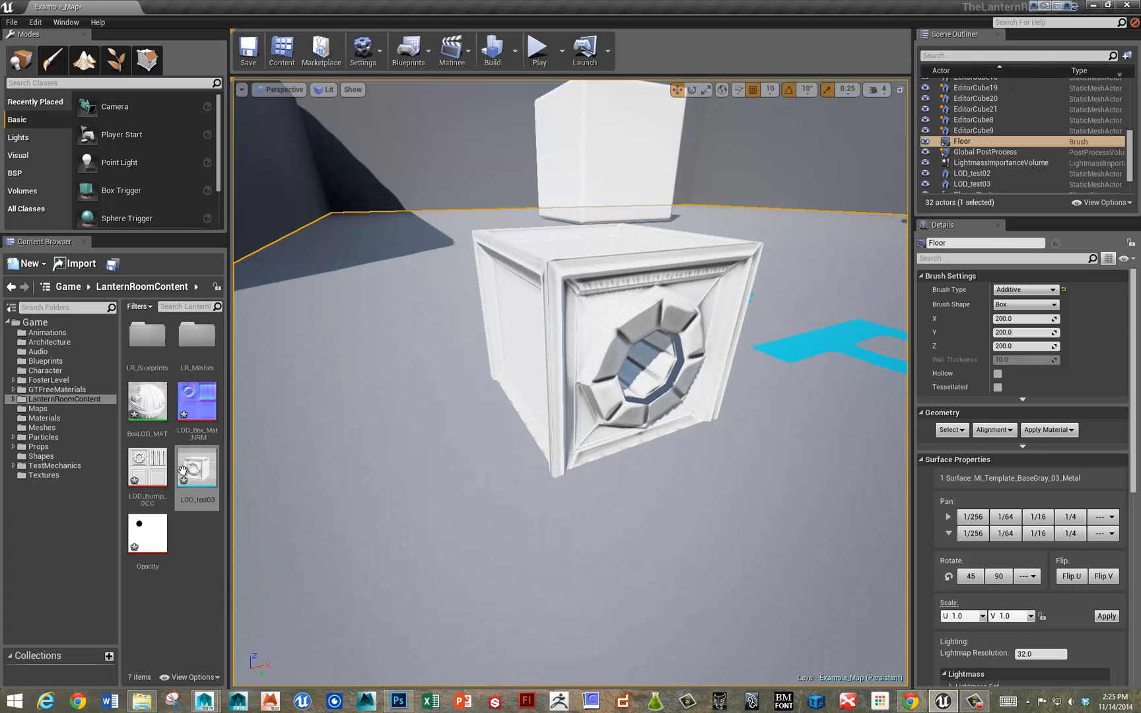
Step: Open LOD_test03 in the Static Mesh Editor and scroll through its LOD0–LOD2 details
double_click(196, 470)
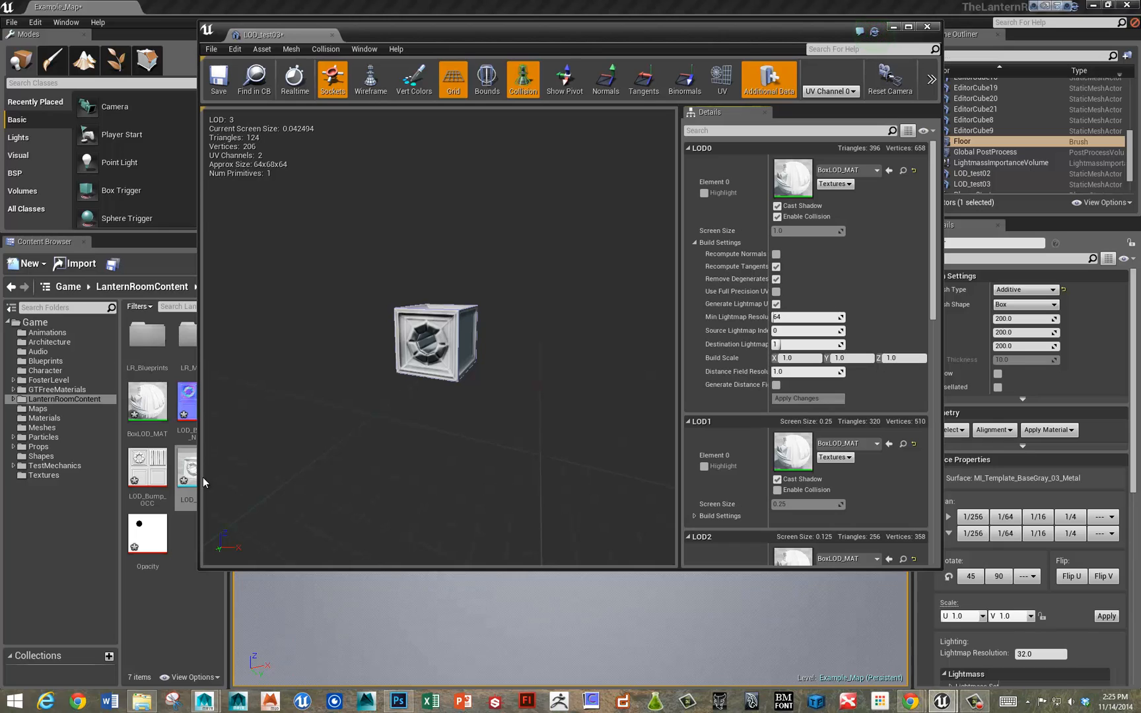
mouse_move(509, 457)
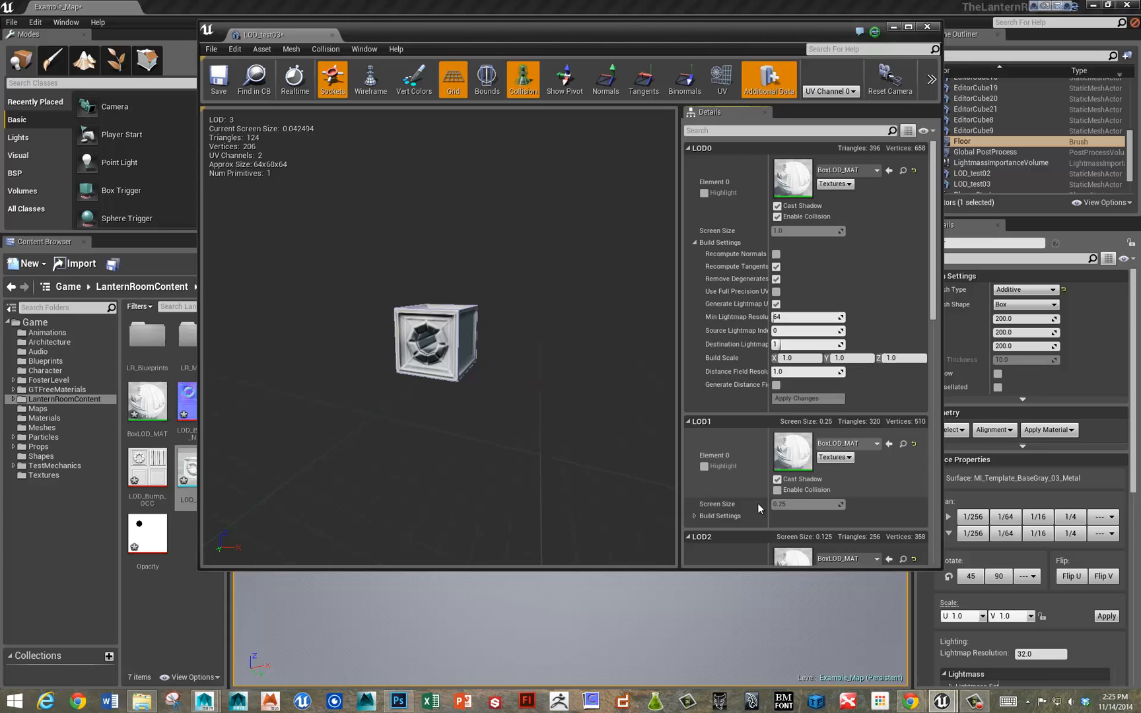
scroll(down, 3)
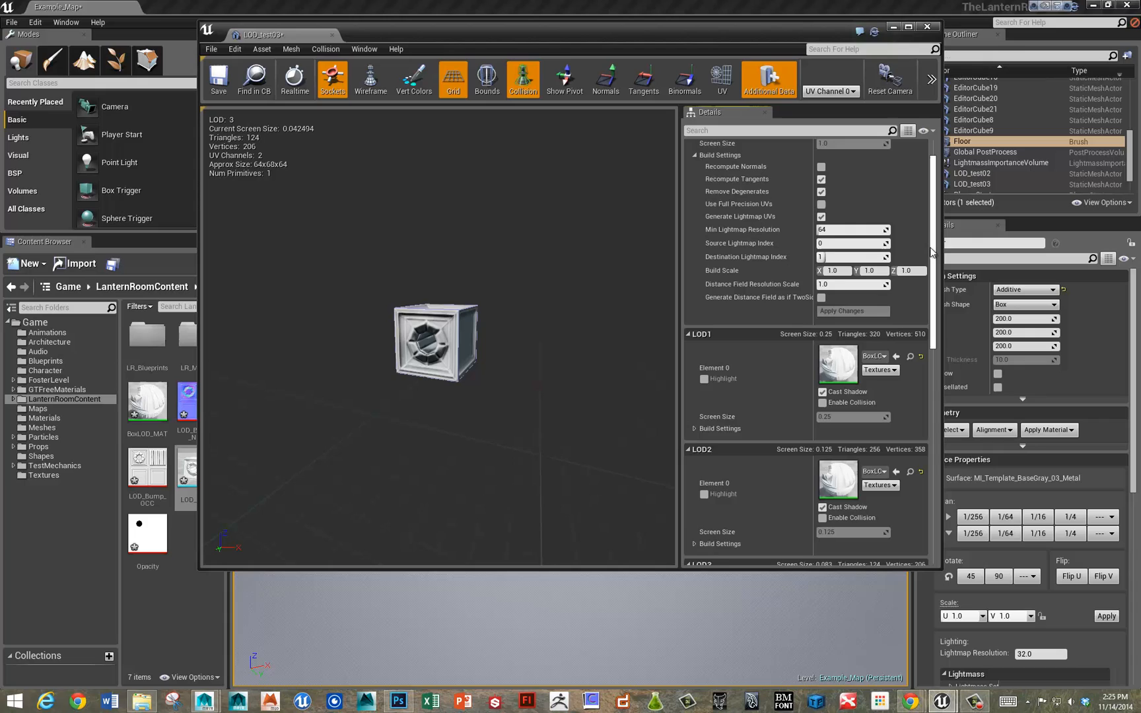
mouse_move(1036, 516)
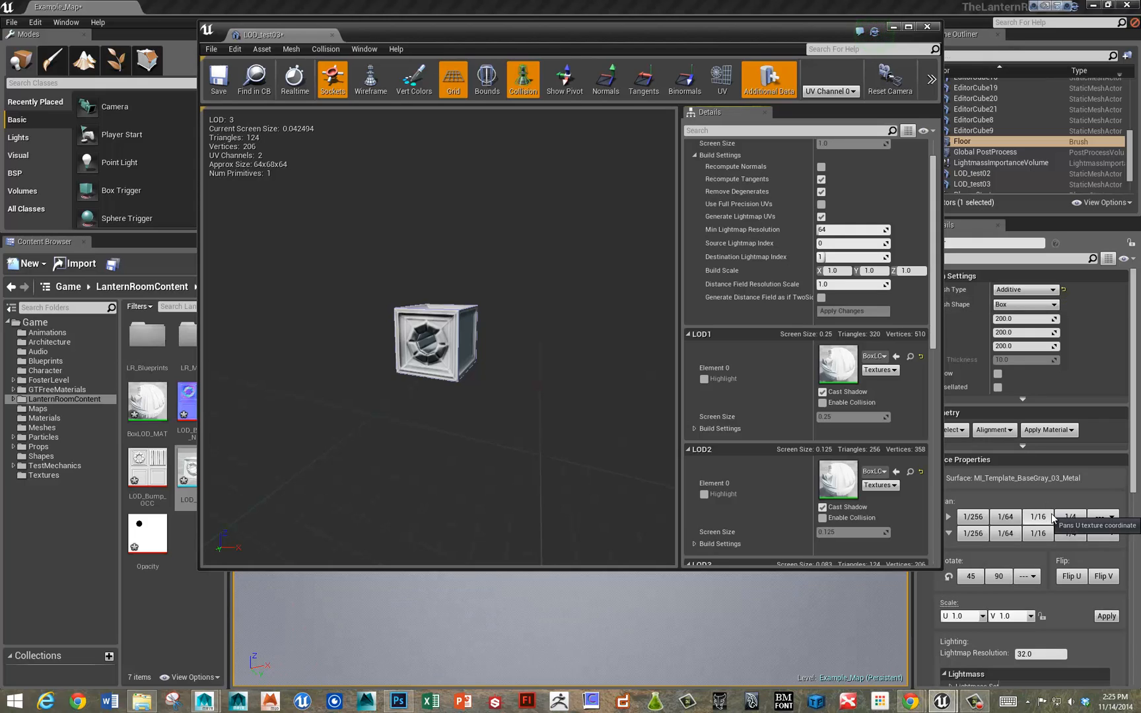